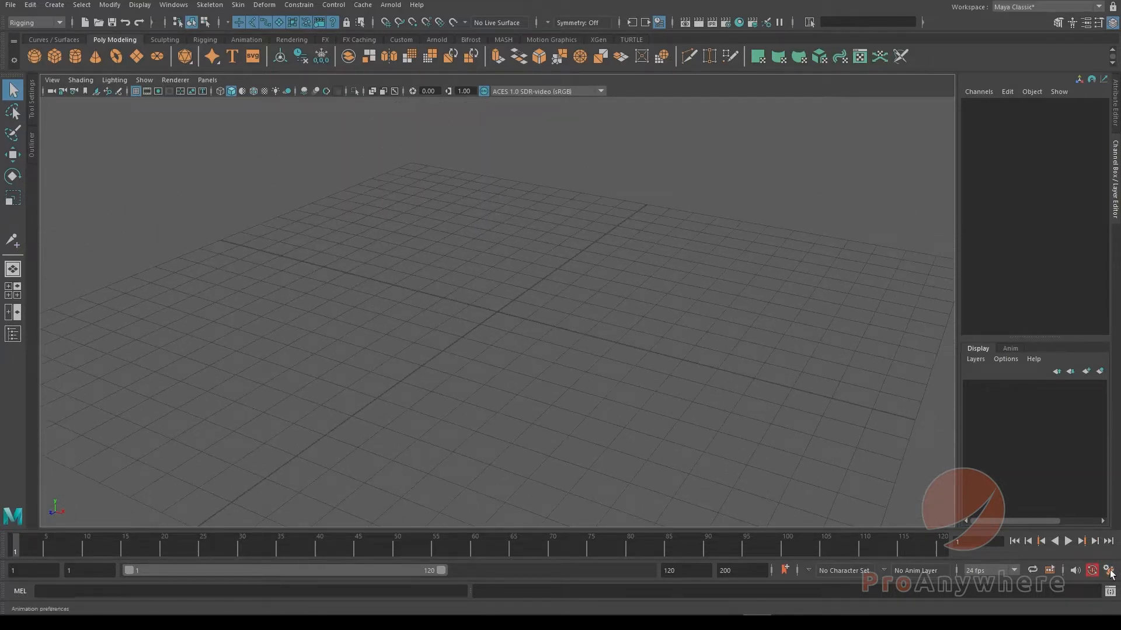
- Review the general application settings in Maya Preferences, then close the window
left_click(172, 5)
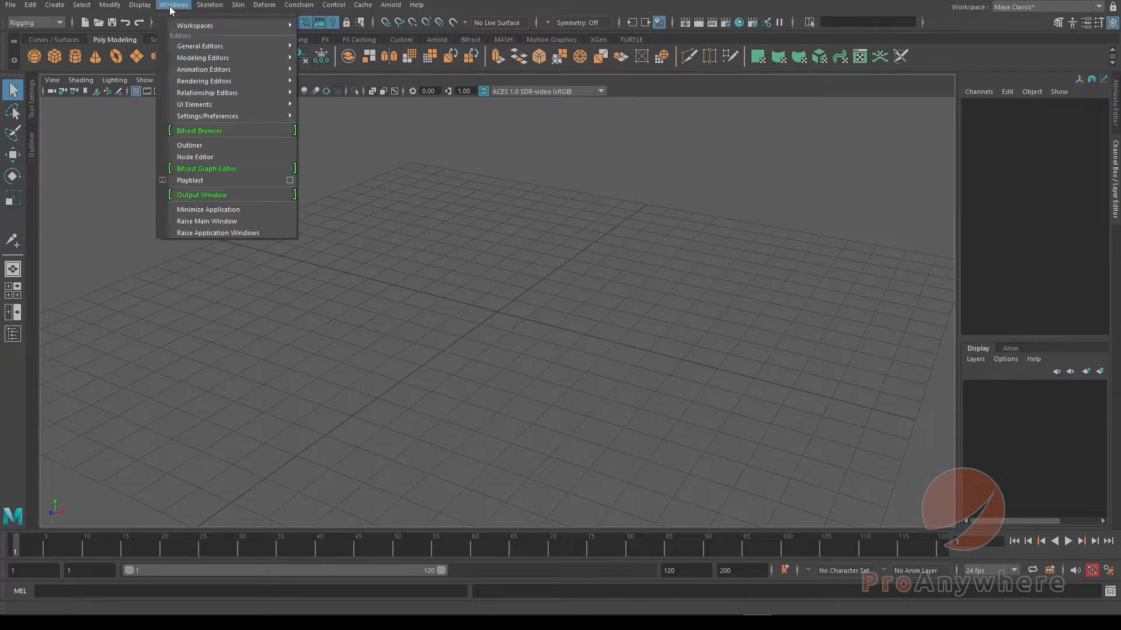
mouse_move(207, 115)
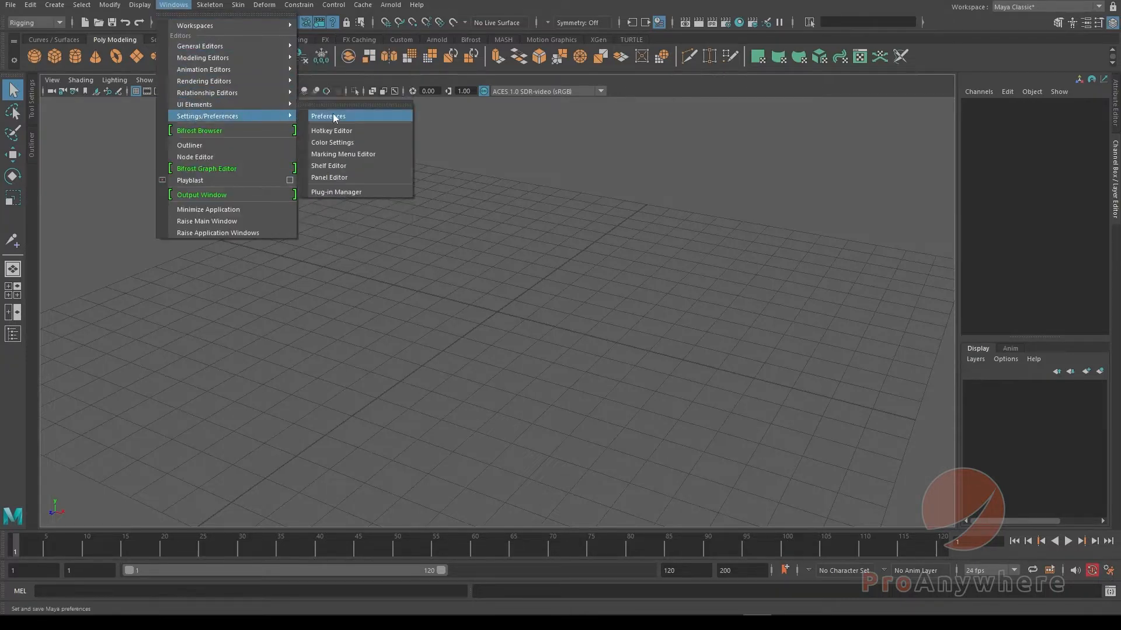
left_click(328, 116)
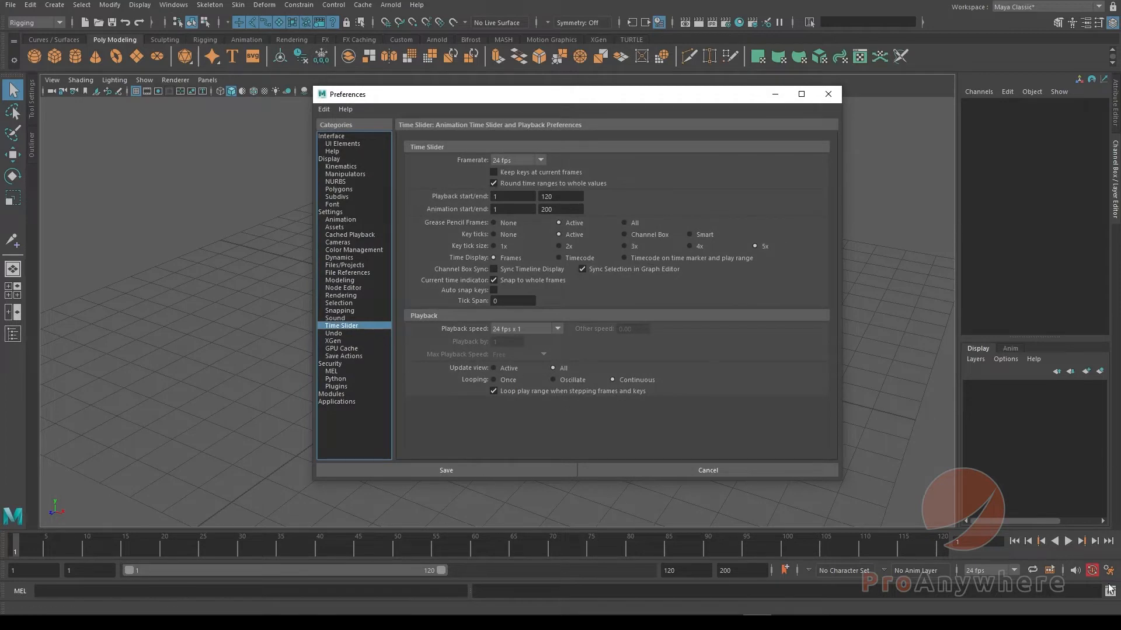
left_click(330, 211)
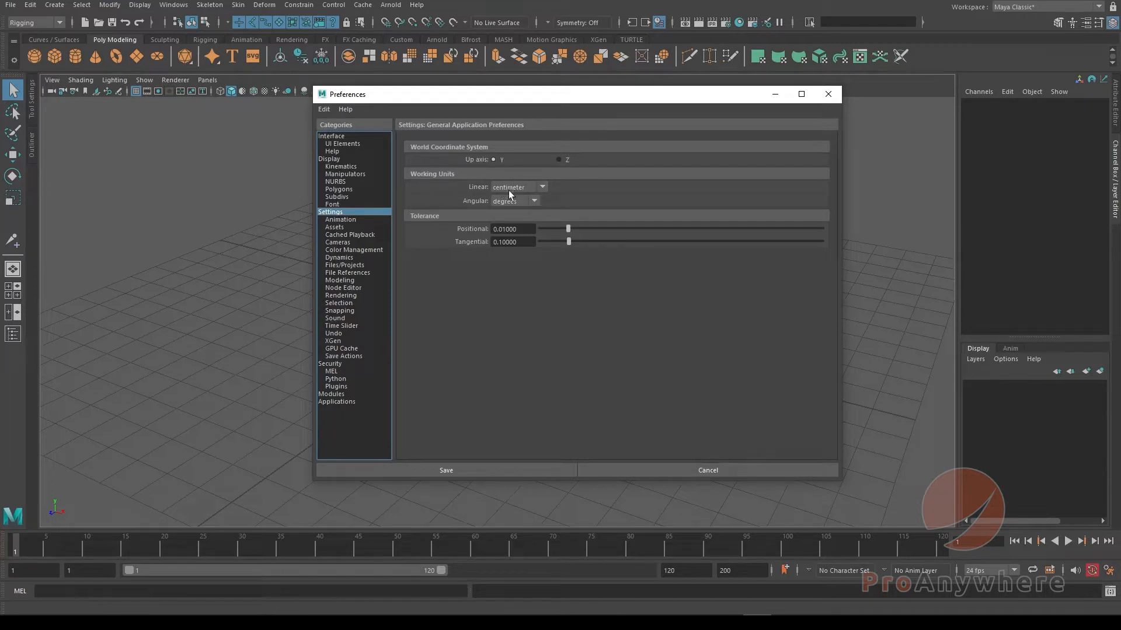
mouse_move(518, 198)
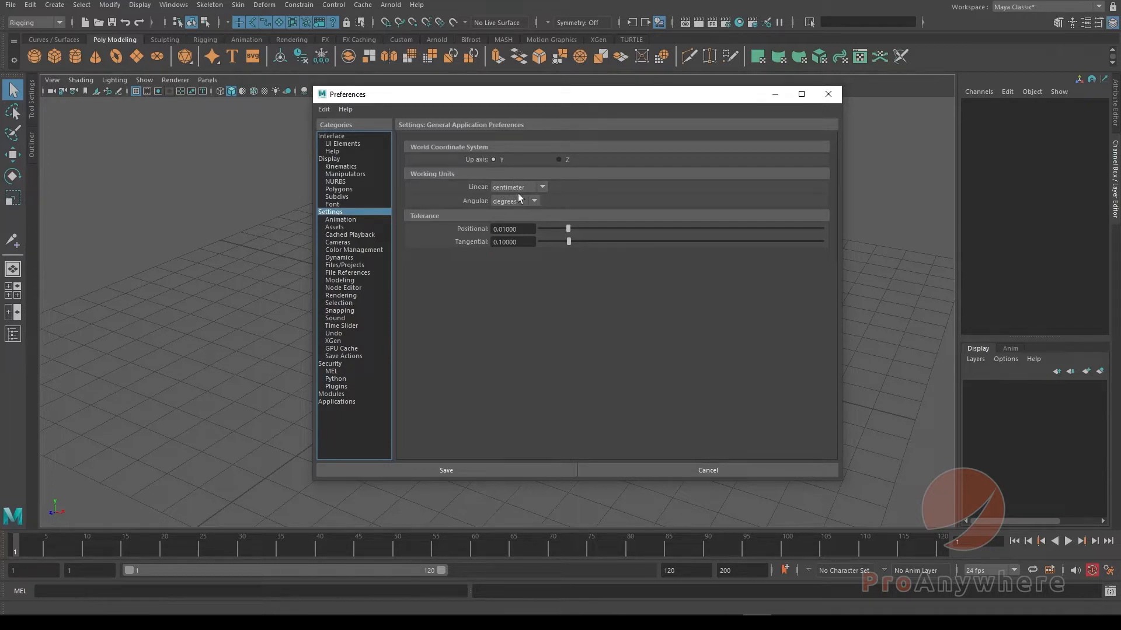
mouse_move(745, 172)
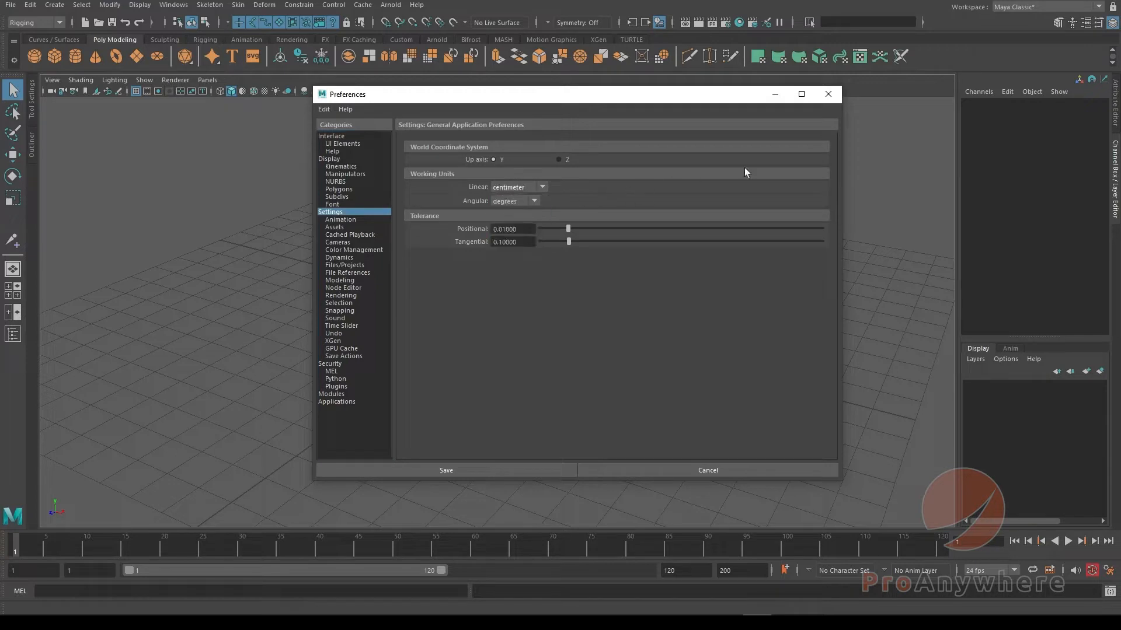
left_click(445, 470)
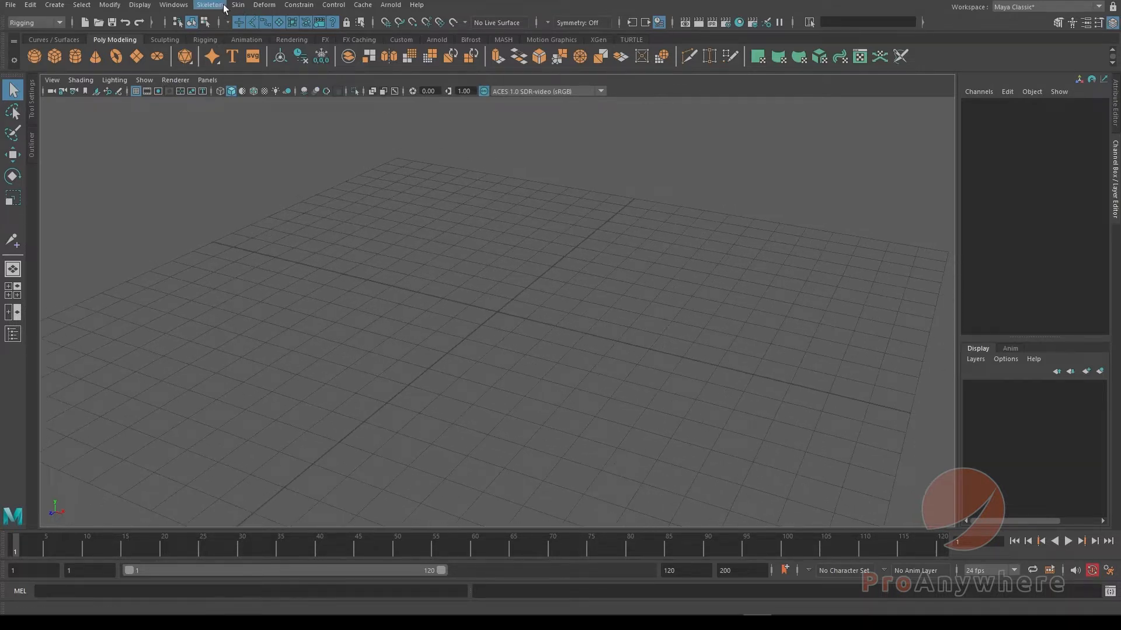
- Switch to the Rigging menu set and create joint1 at the grid origin, then deselect it
left_click(32, 22)
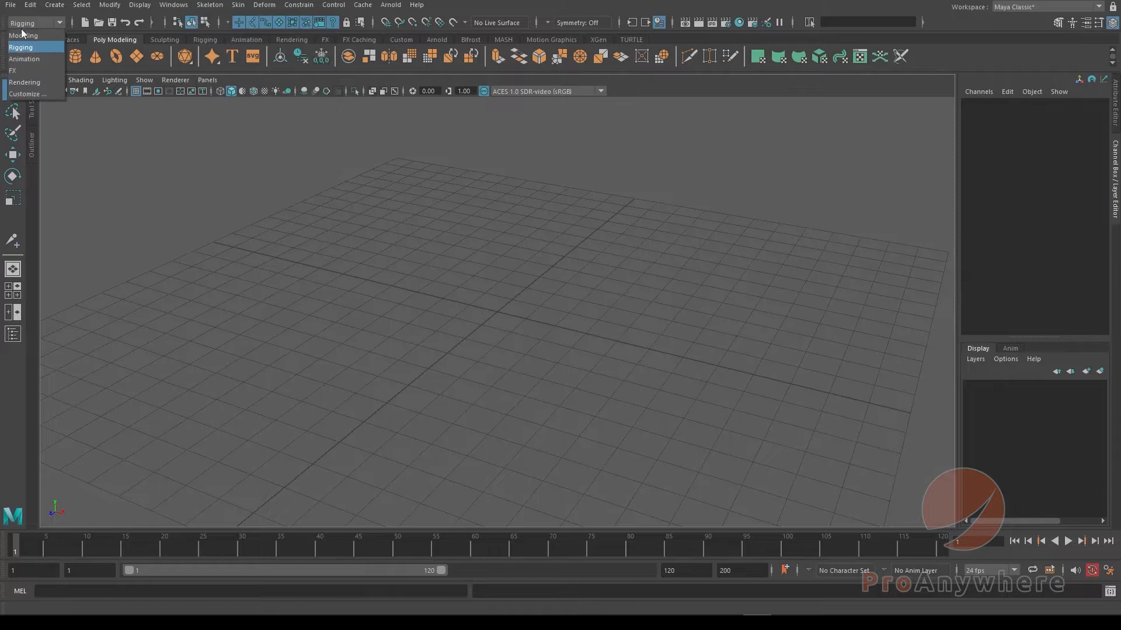
left_click(209, 5)
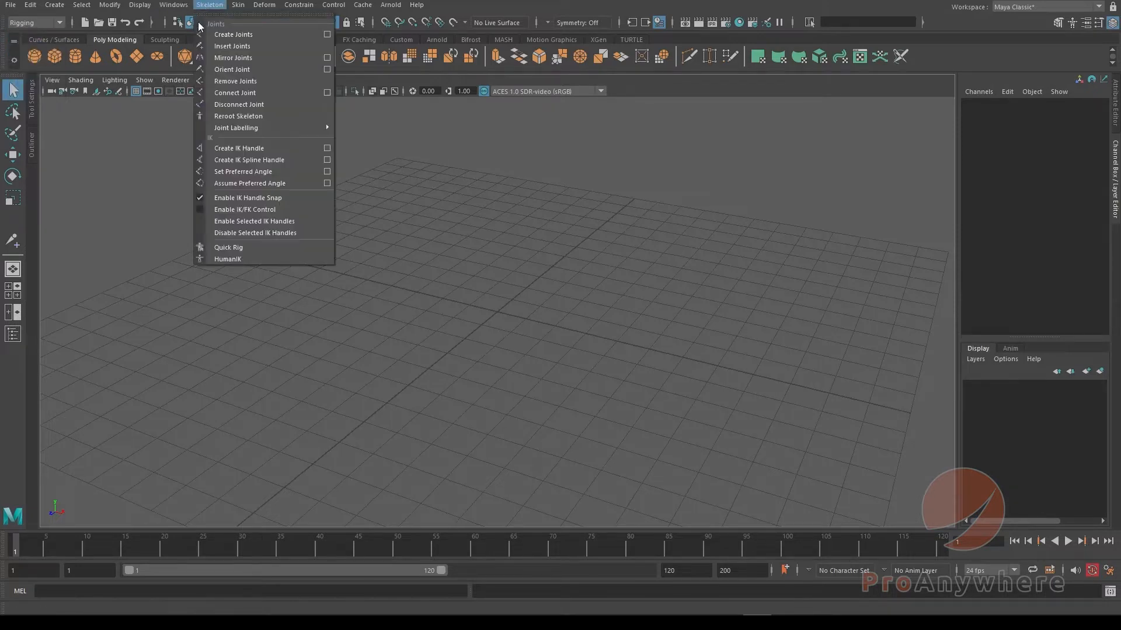
left_click(232, 35)
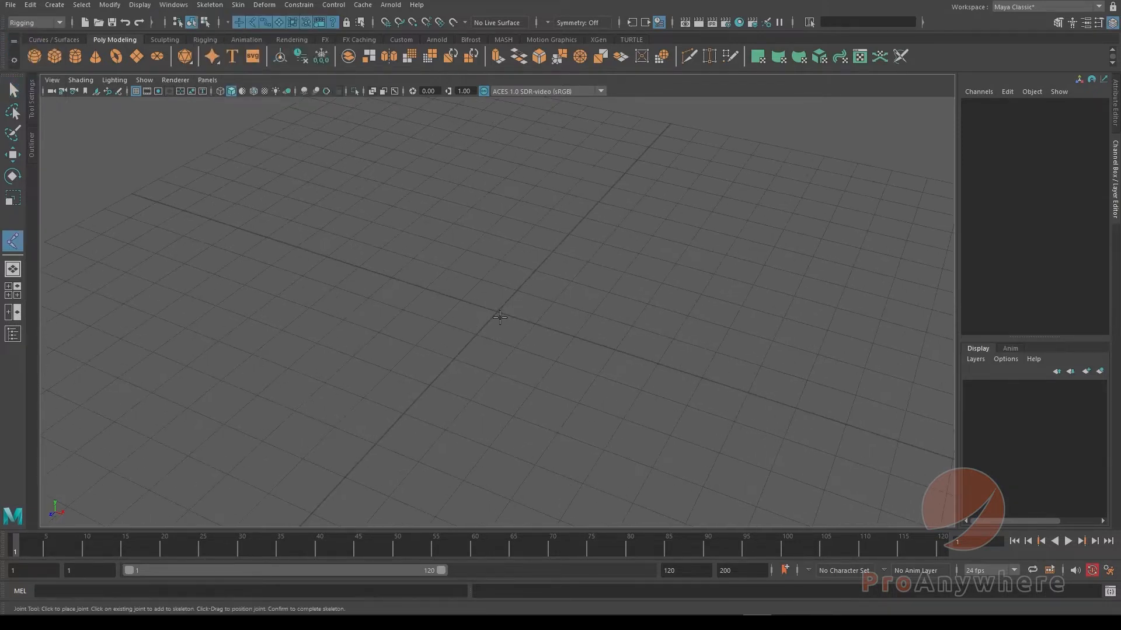
left_click(497, 313)
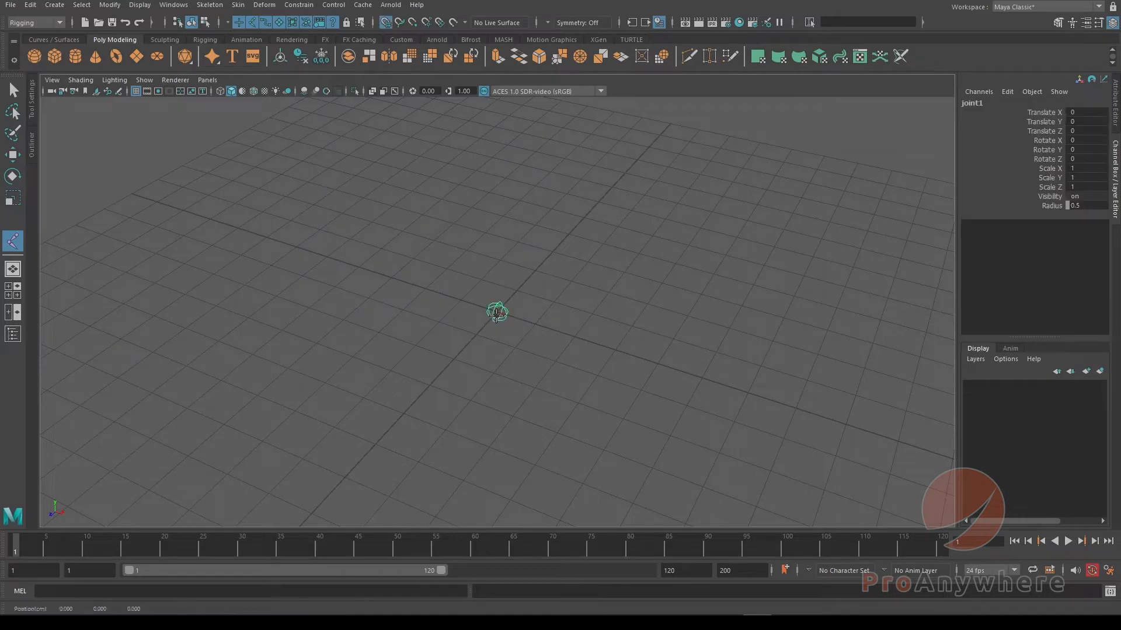
left_click(12, 88)
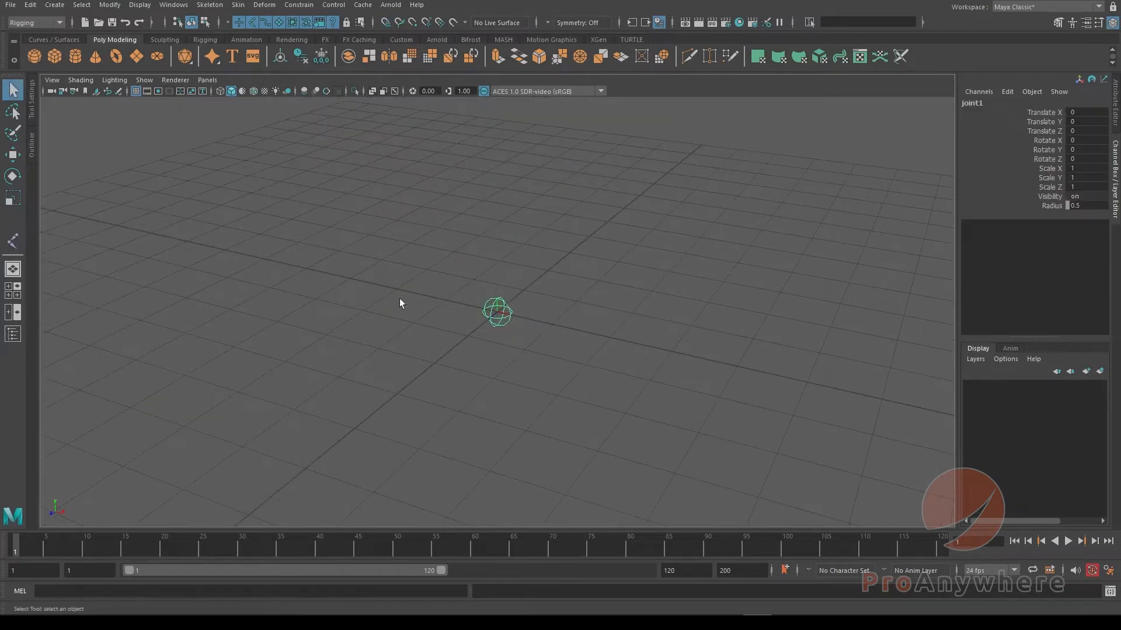
left_click(450, 337)
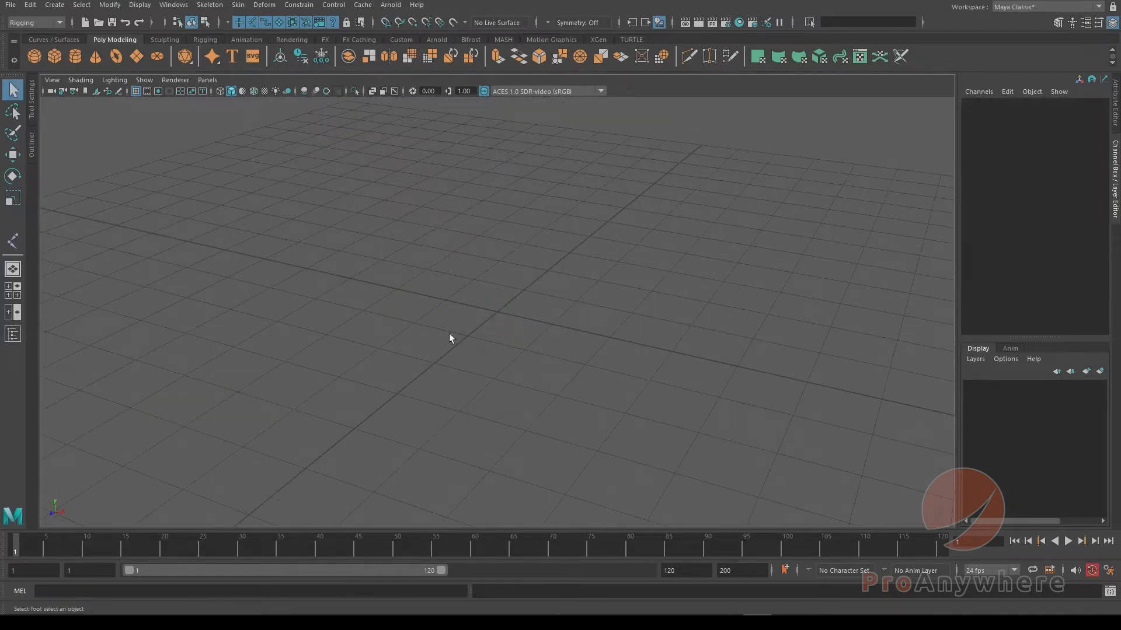
- Toggle the command line from MEL to Python and back to MEL
left_click(251, 591)
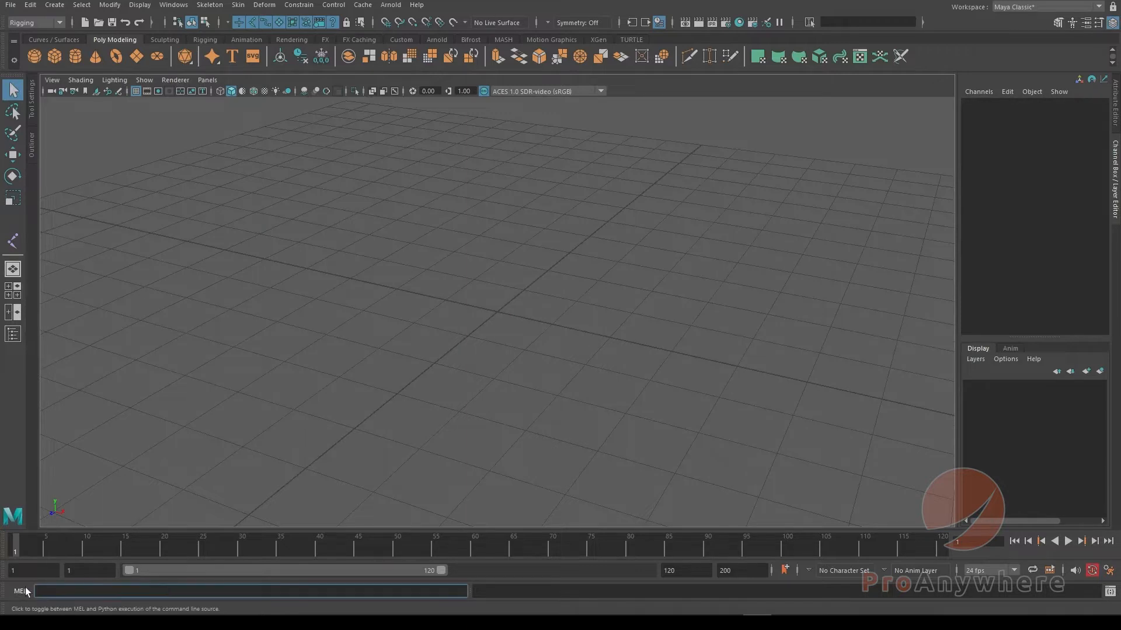
left_click(19, 591)
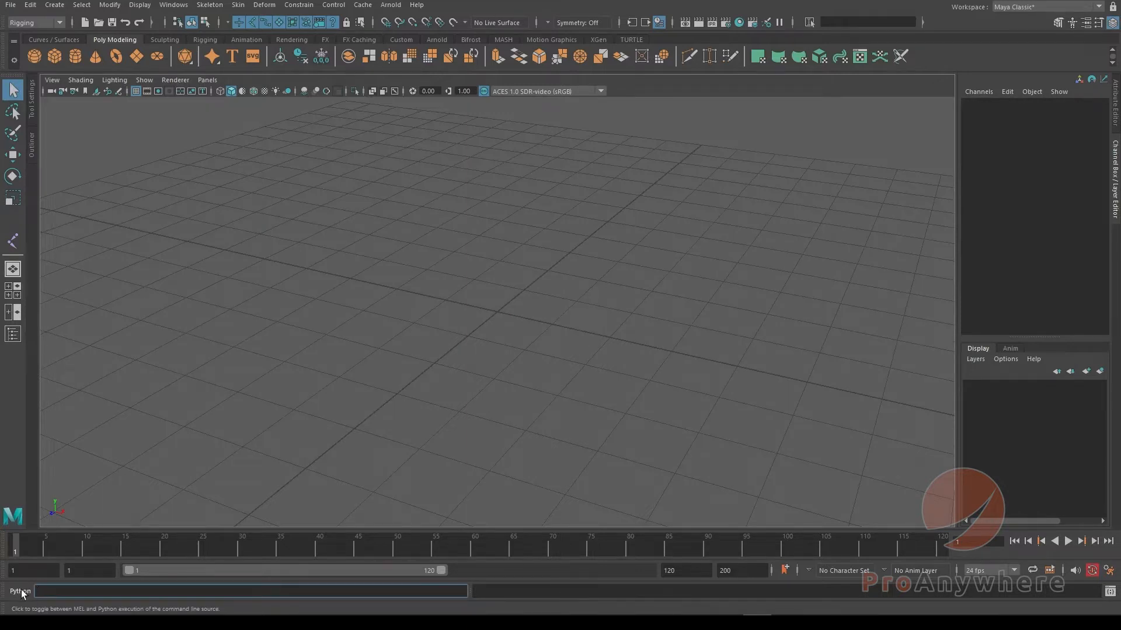
mouse_move(20, 591)
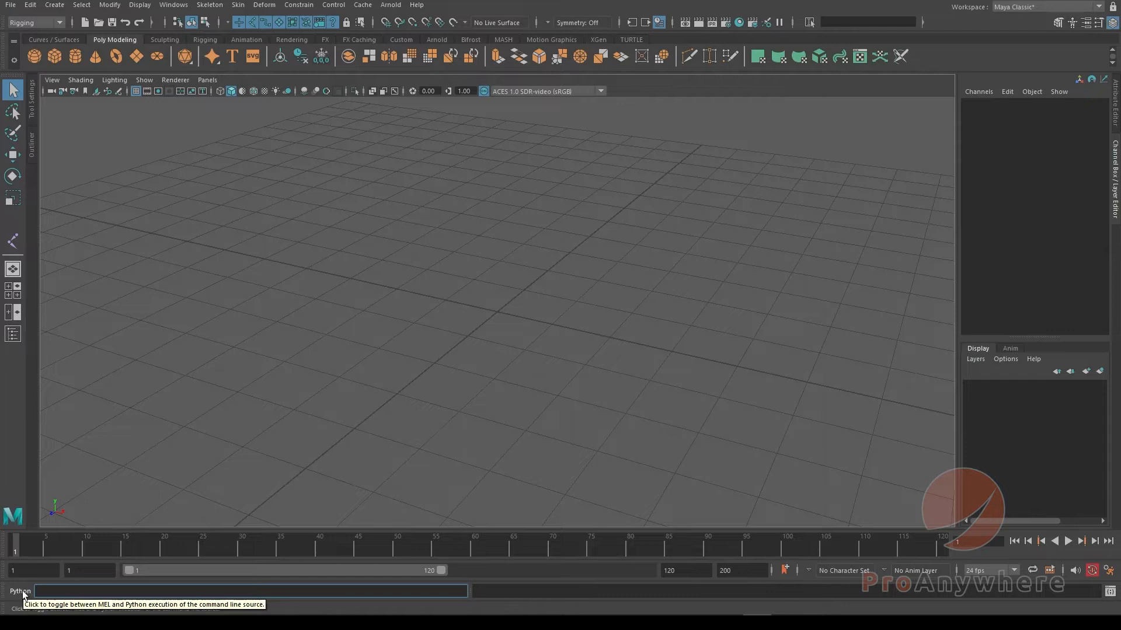
left_click(19, 591)
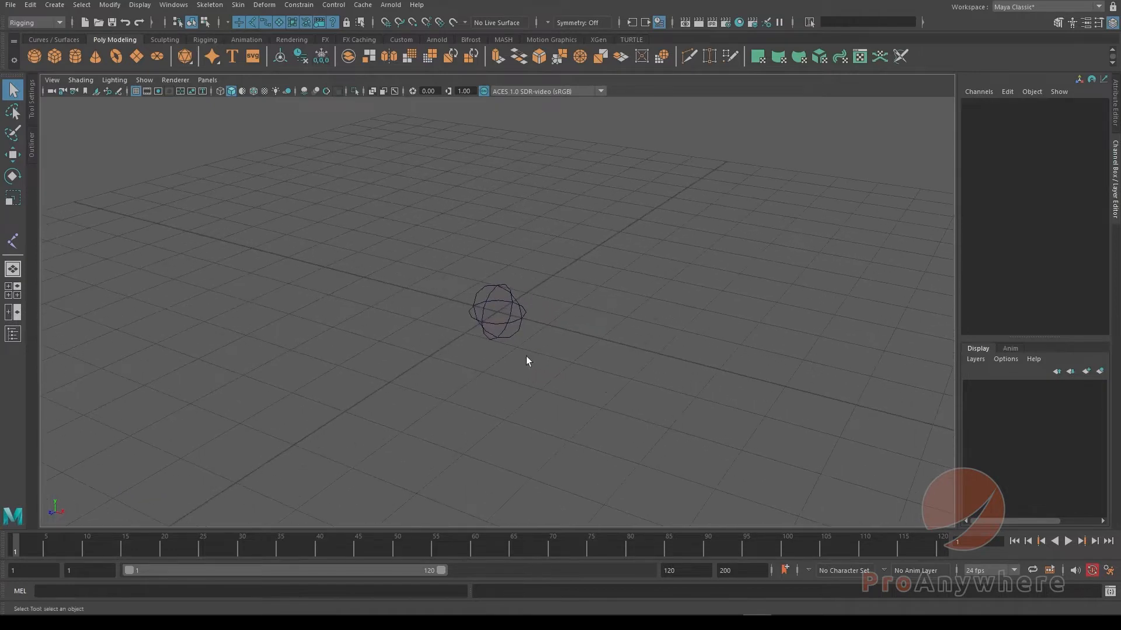
- Zoom in and create a polygon cube at the origin, inspecting polyCube1 in the Channel Box
left_click_drag(527, 361, 597, 372)
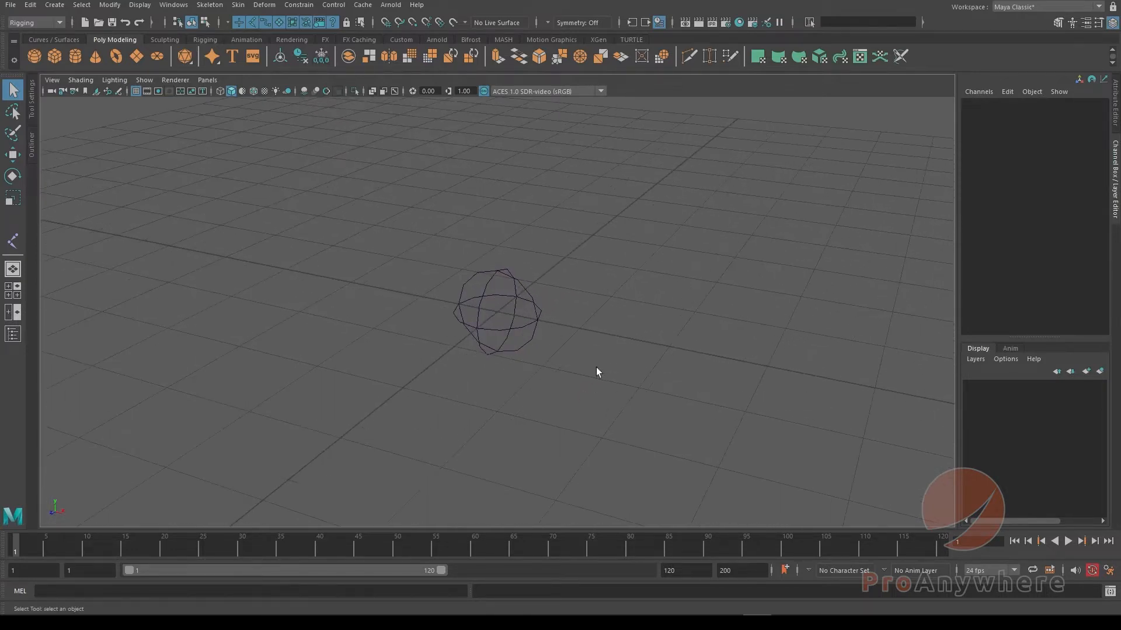
left_click(53, 4)
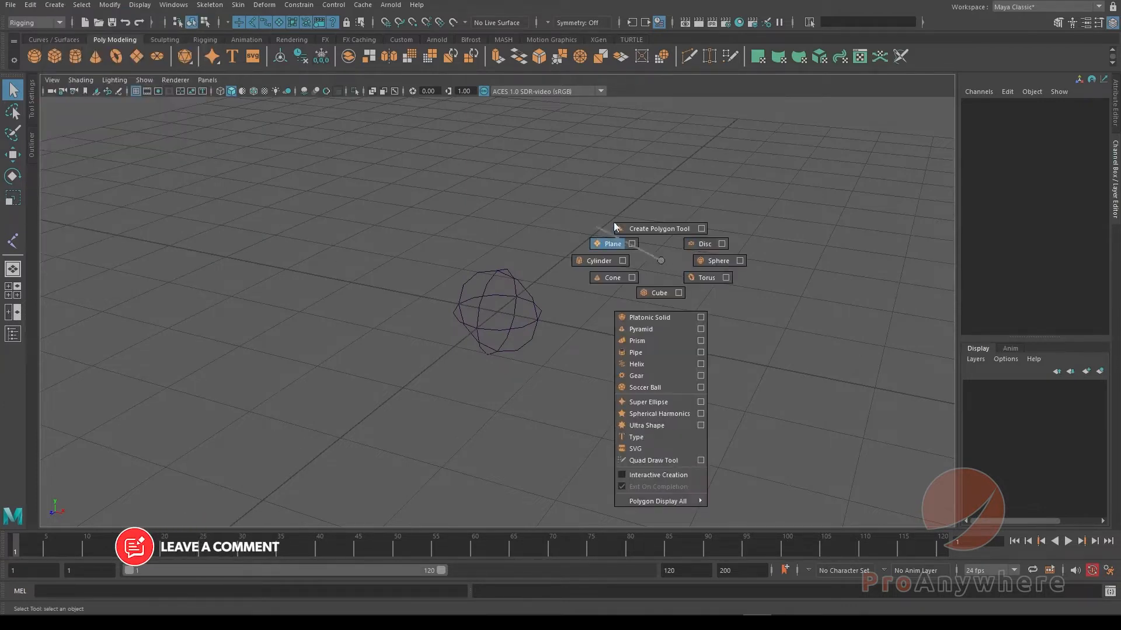
left_click(658, 293)
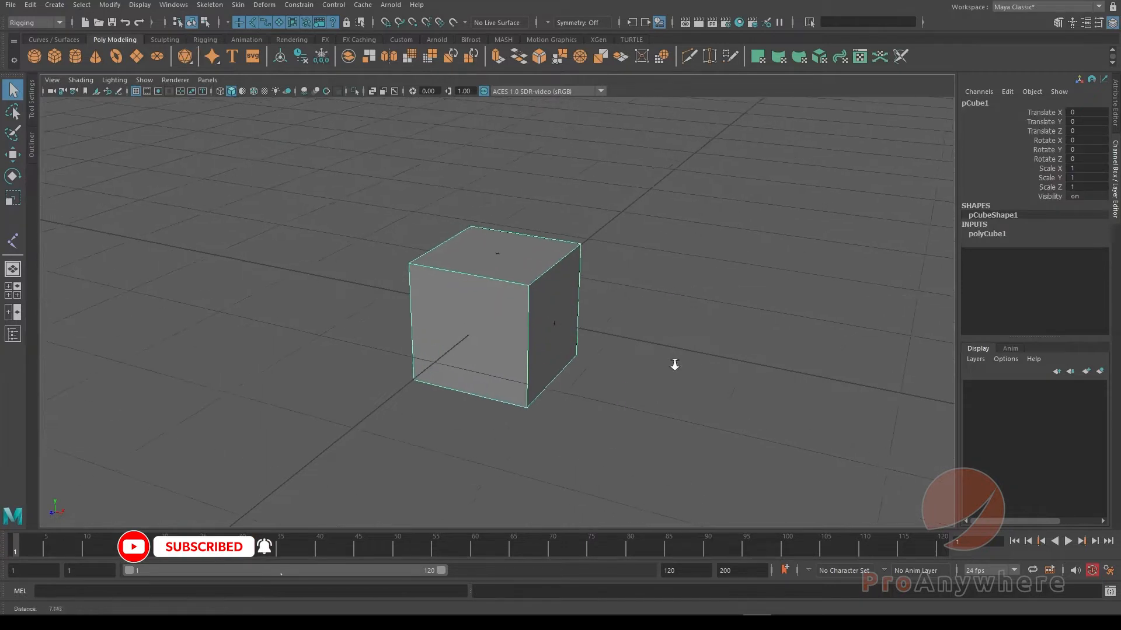
left_click(986, 233)
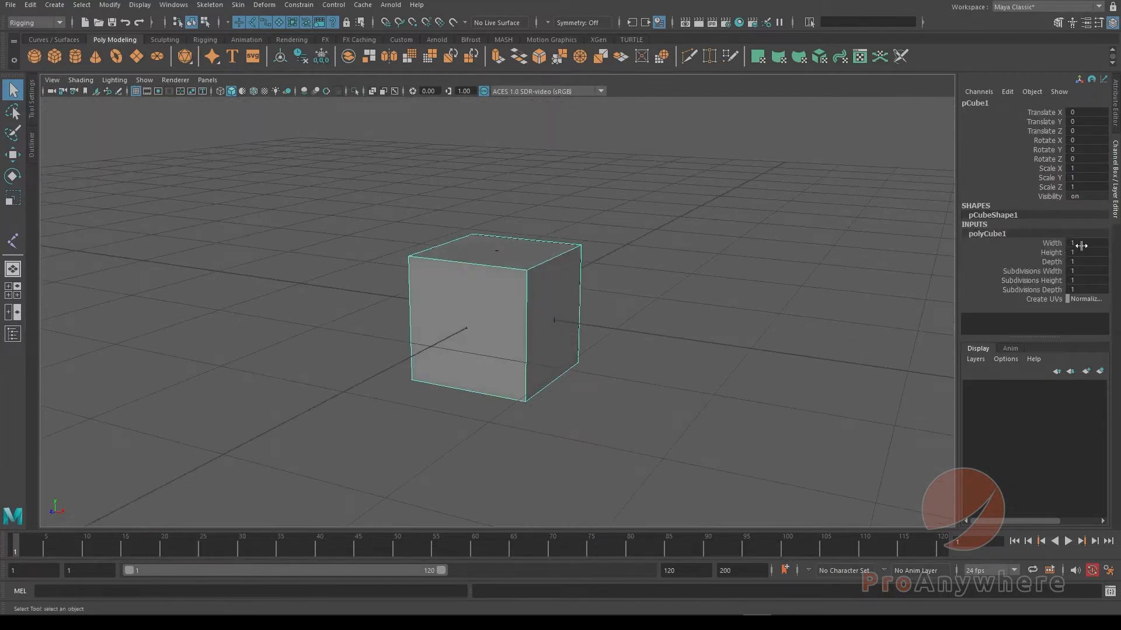
left_click(1082, 262)
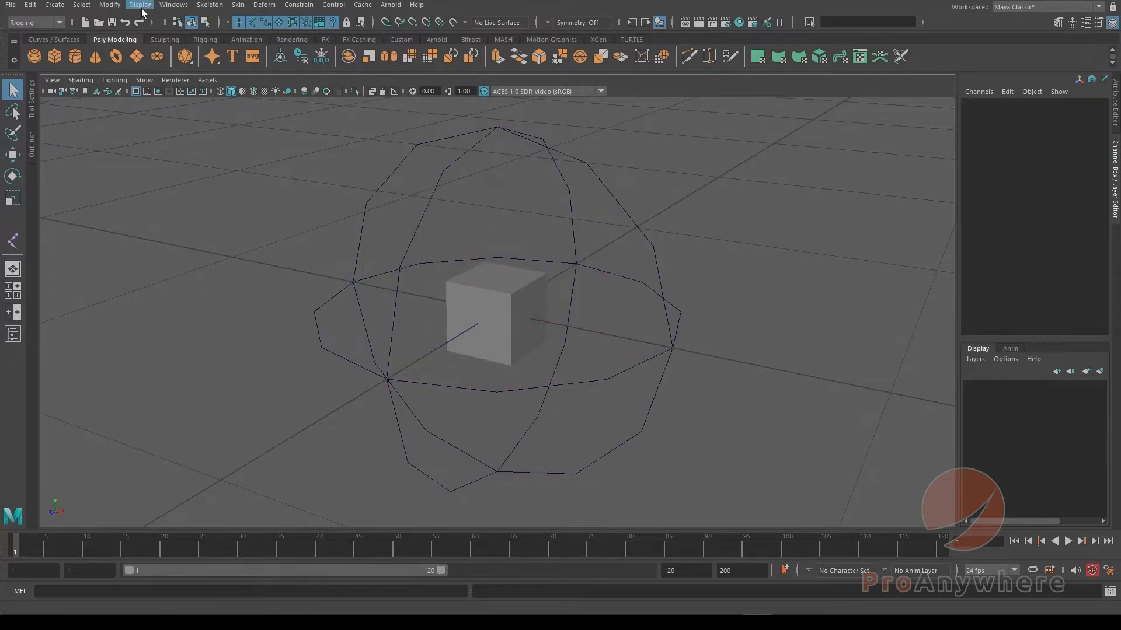
- Shrink the global Joint Display Scale to 0.15 and place a joint at the cube's centre
left_click(140, 5)
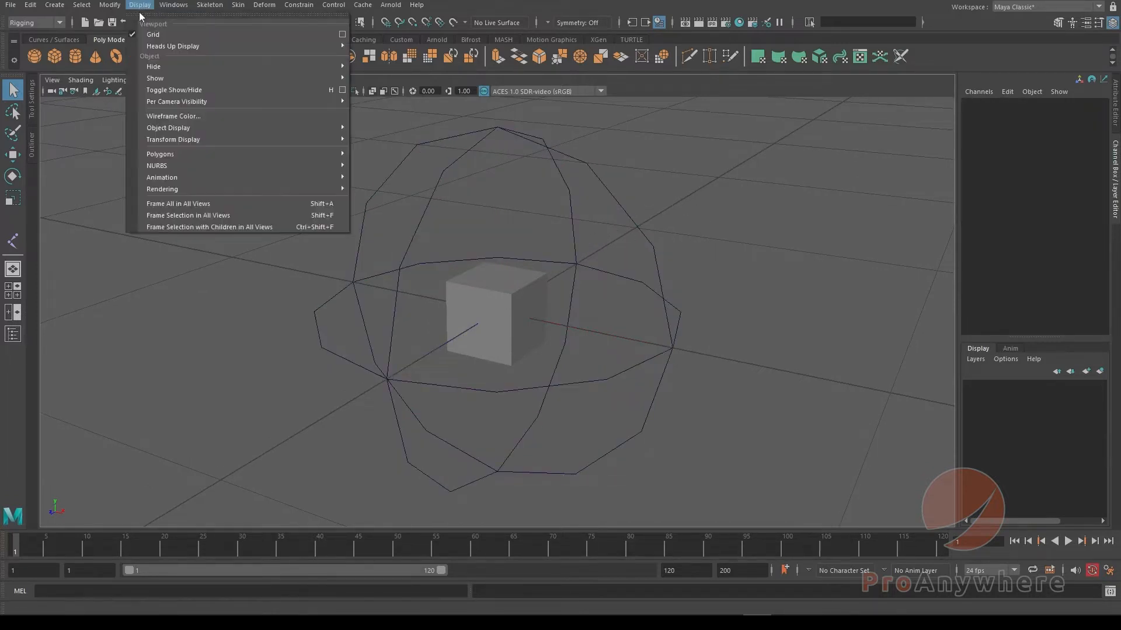
mouse_move(163, 176)
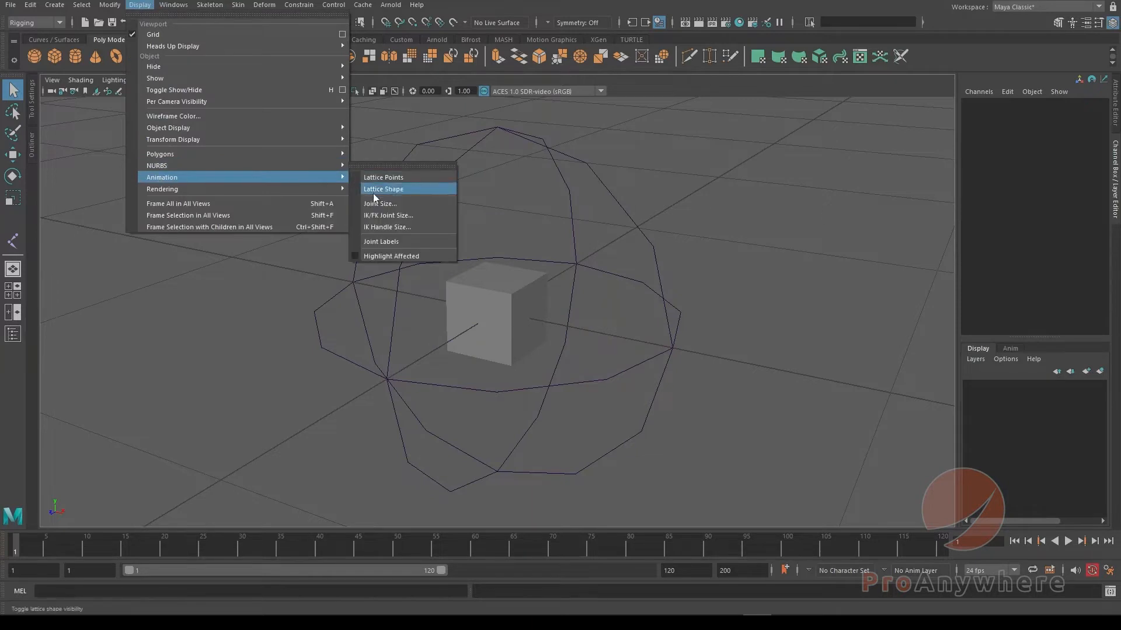
left_click(383, 189)
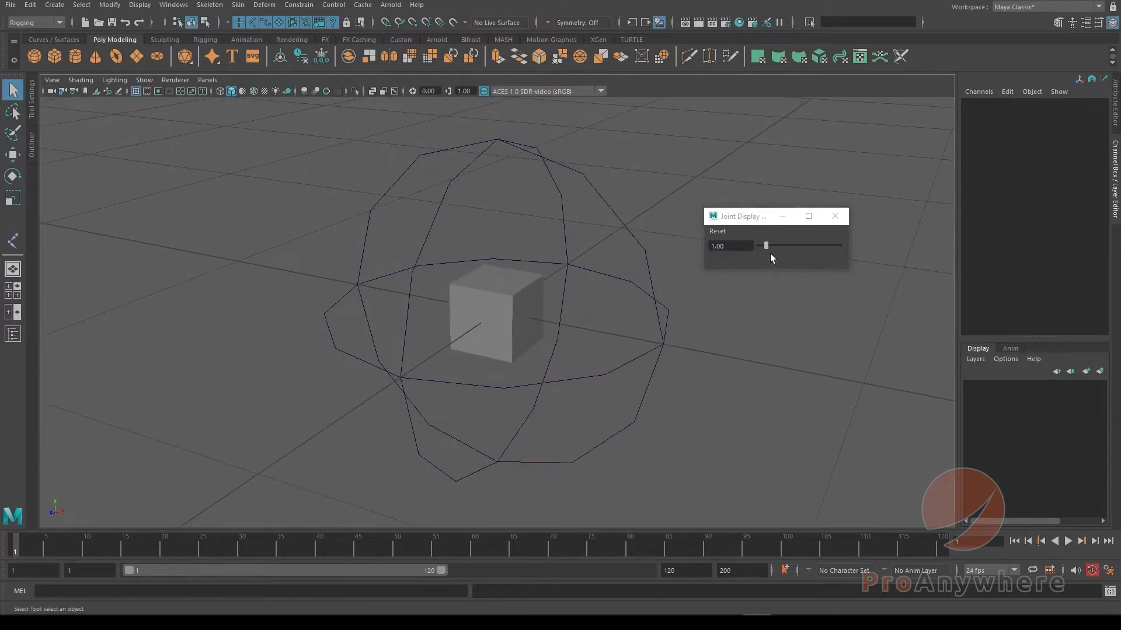
left_click_drag(767, 246, 763, 245)
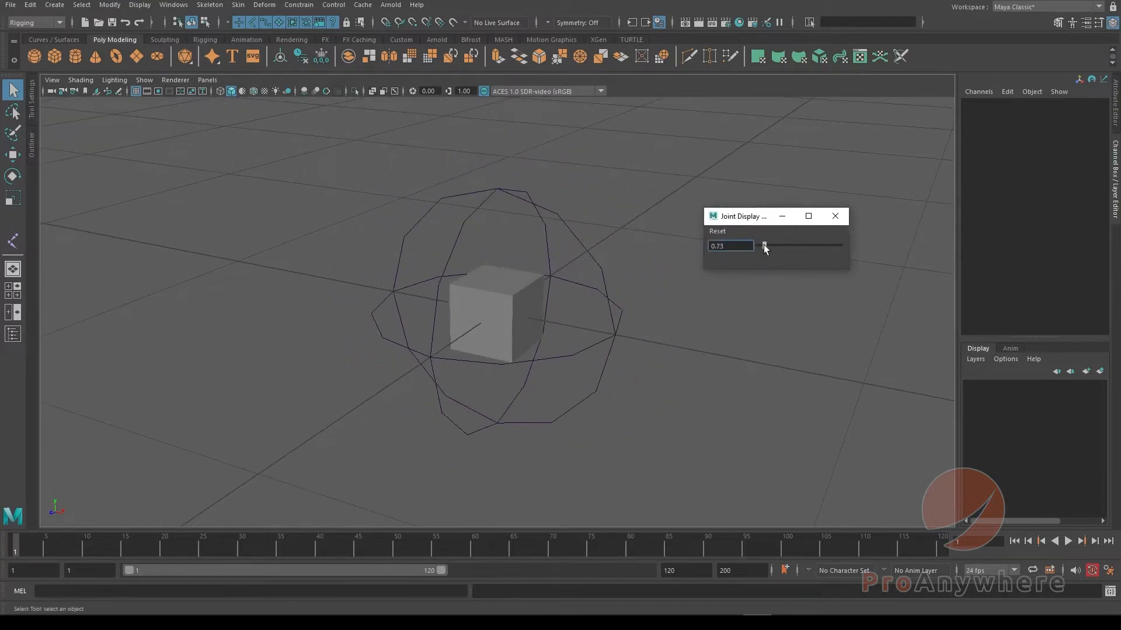
left_click_drag(765, 246, 759, 251)
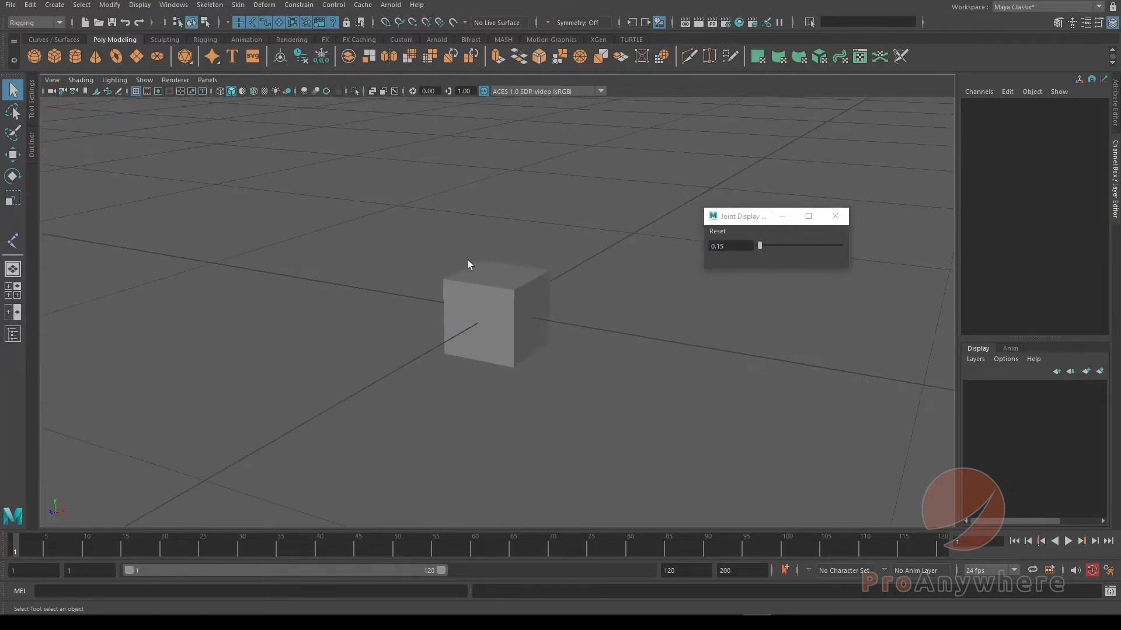
mouse_move(672, 286)
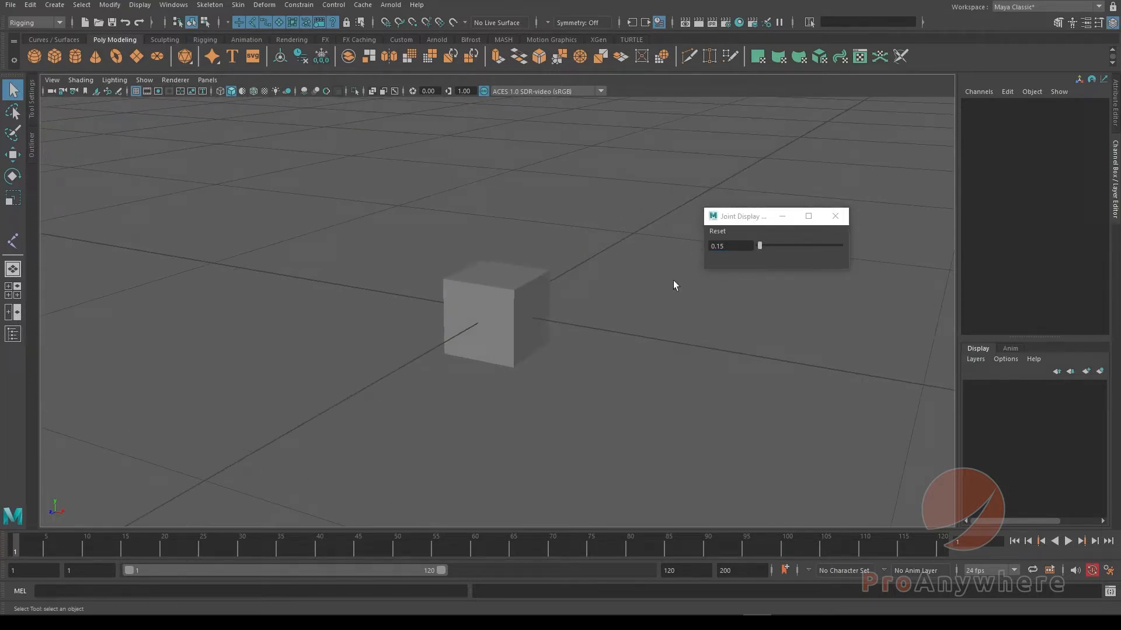
mouse_move(429, 315)
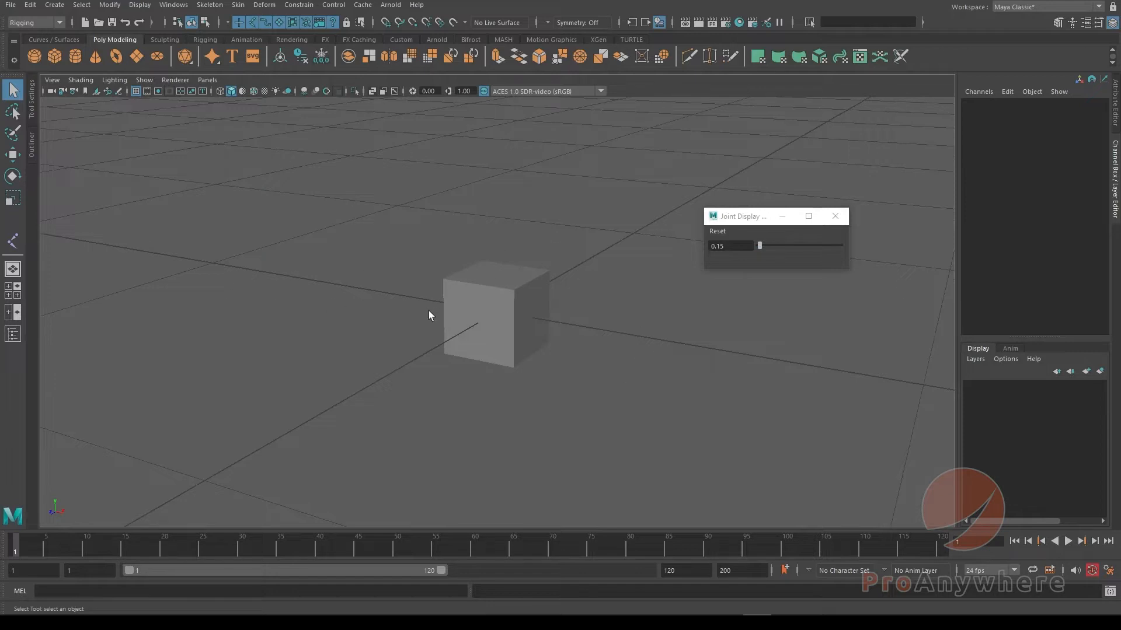
mouse_move(461, 258)
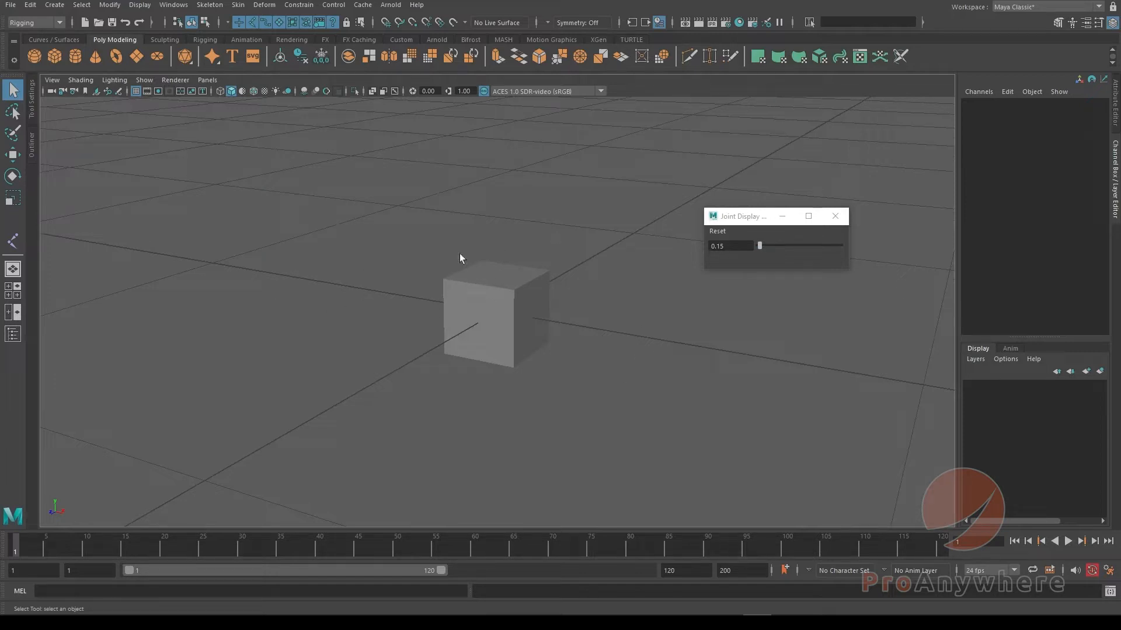
mouse_move(512, 306)
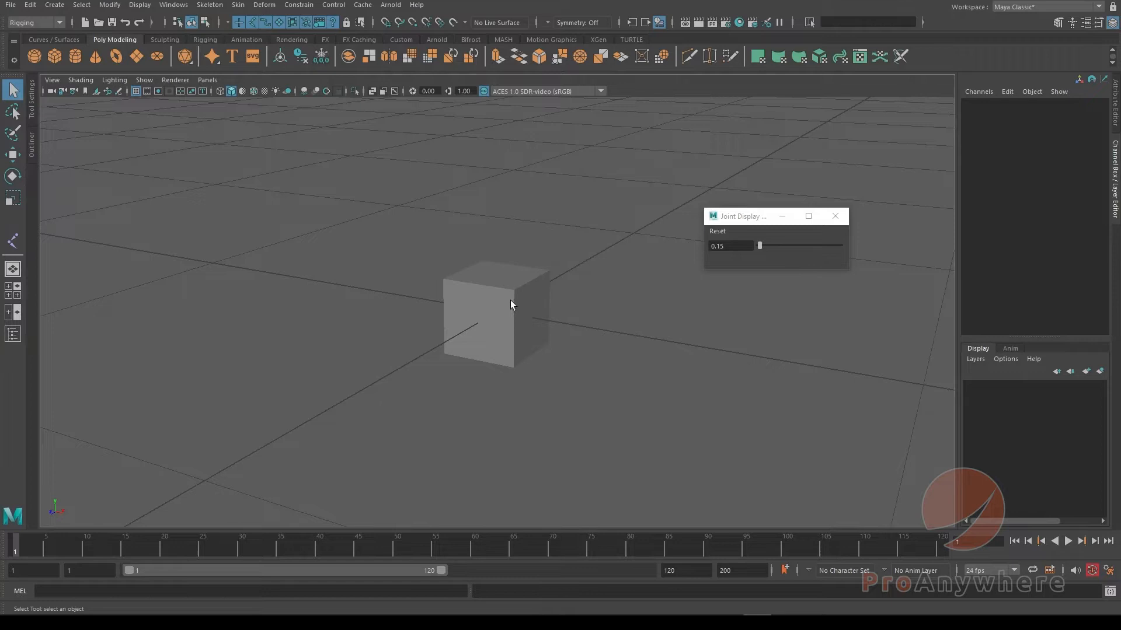
left_click(395, 91)
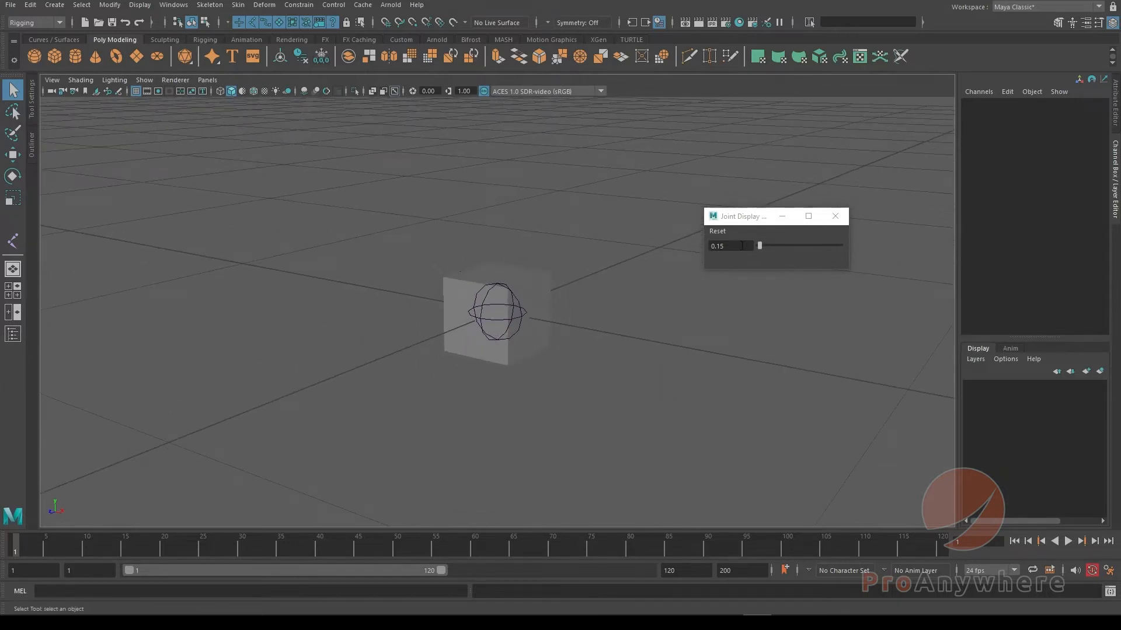
- Set the Joint Display Scale slider back to 1.00 in the empty front view
left_click_drag(759, 245, 766, 245)
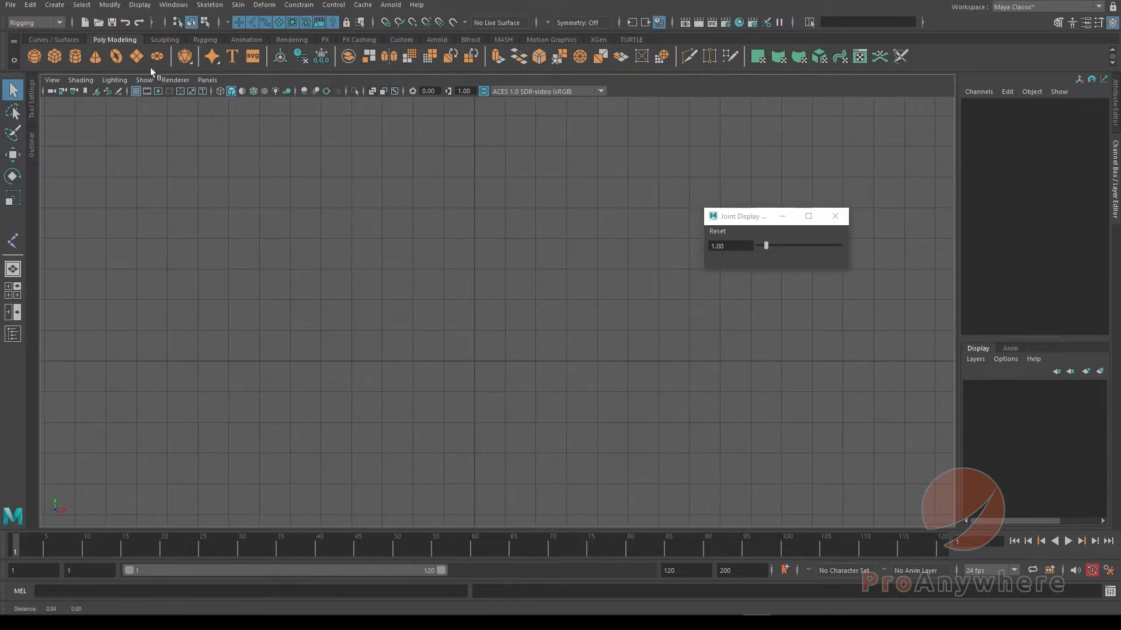
- Start Skeleton > Create Joints and place the chain's first joint in the front view
left_click(210, 5)
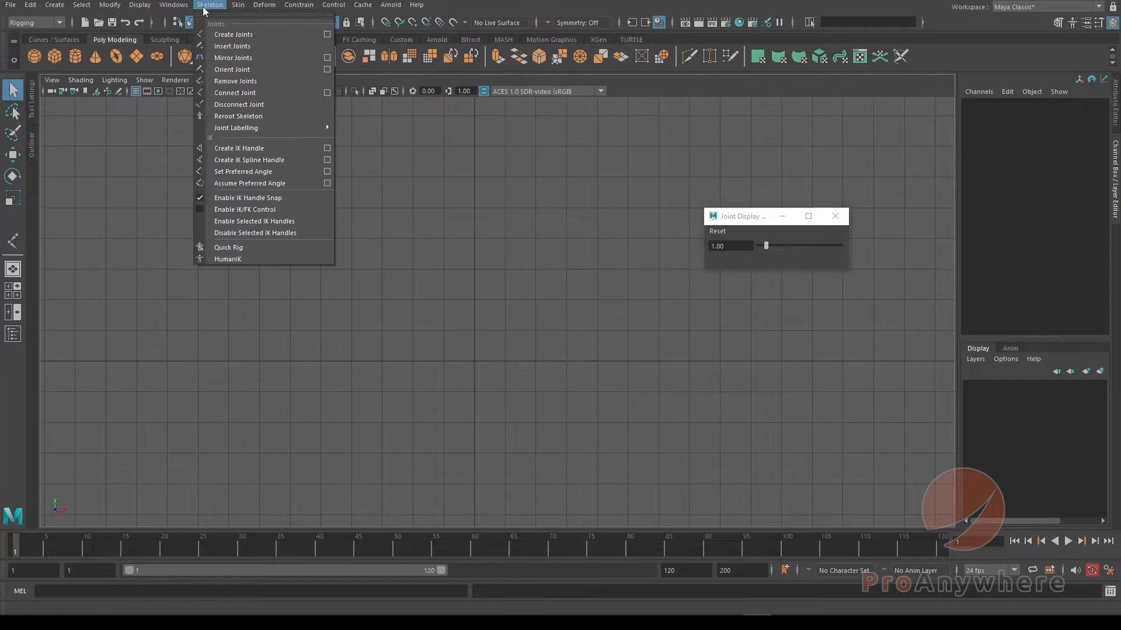
left_click(234, 34)
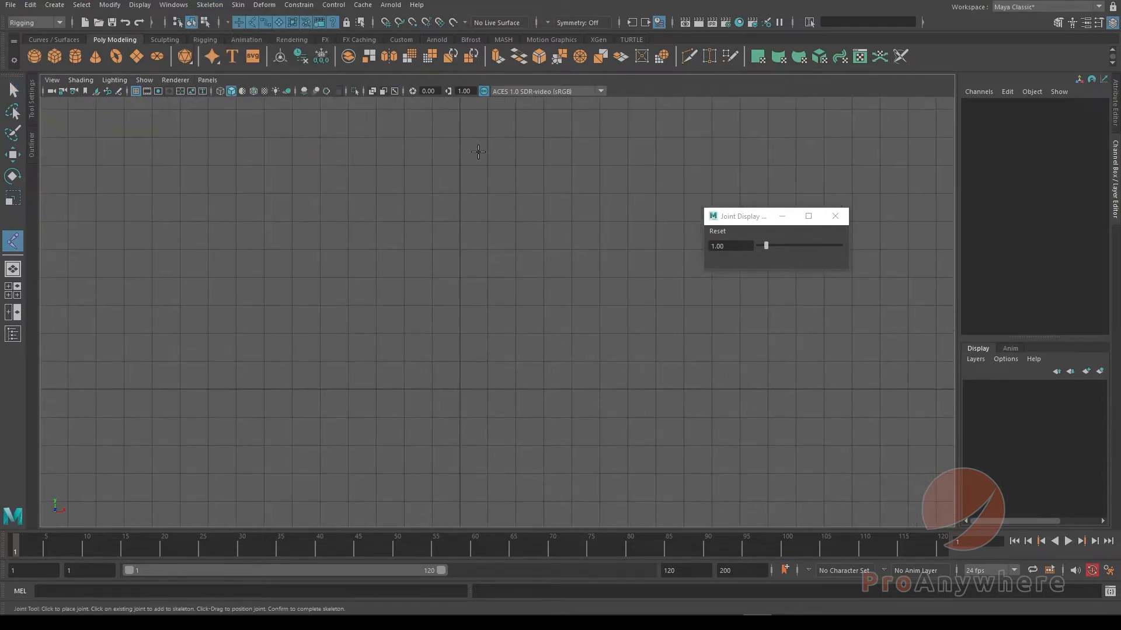
left_click(513, 469)
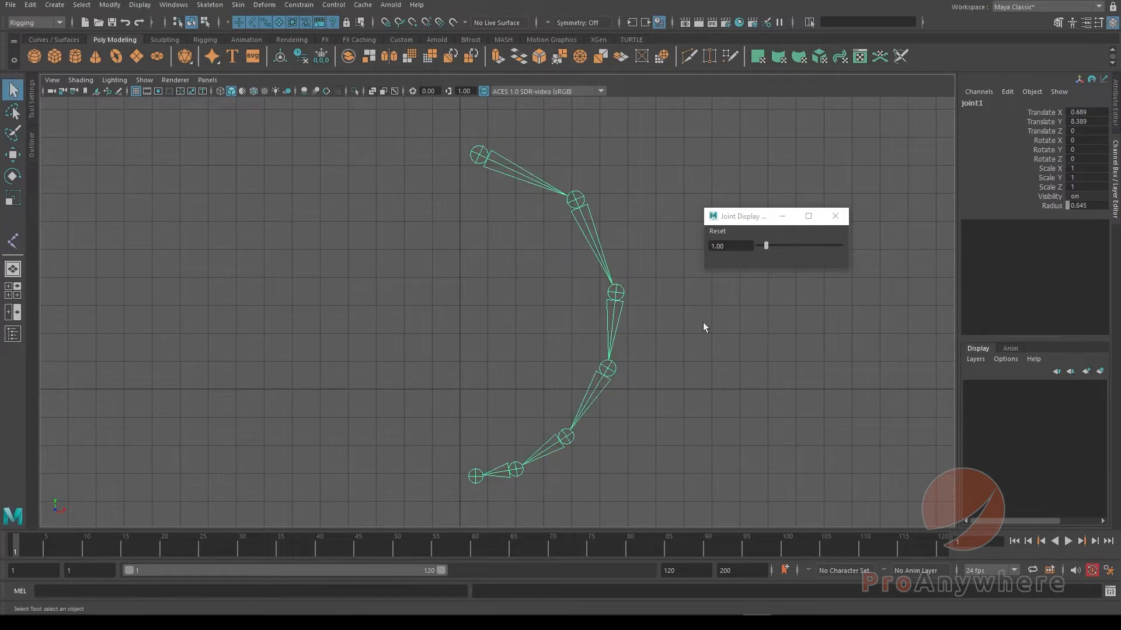
left_click_drag(763, 245, 771, 245)
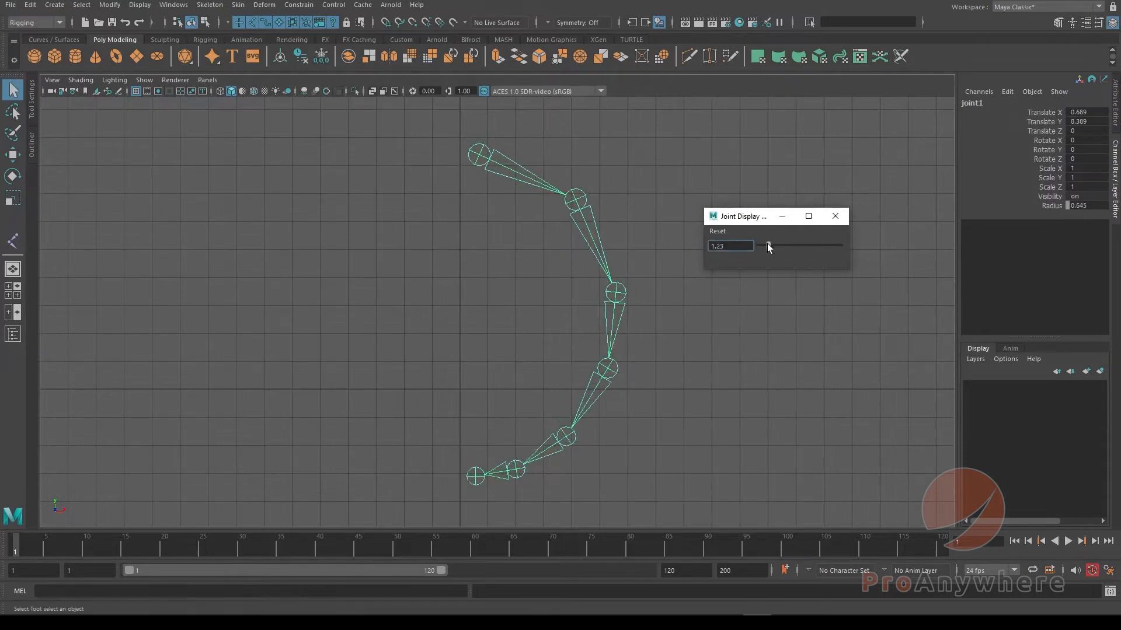
left_click_drag(768, 245, 761, 245)
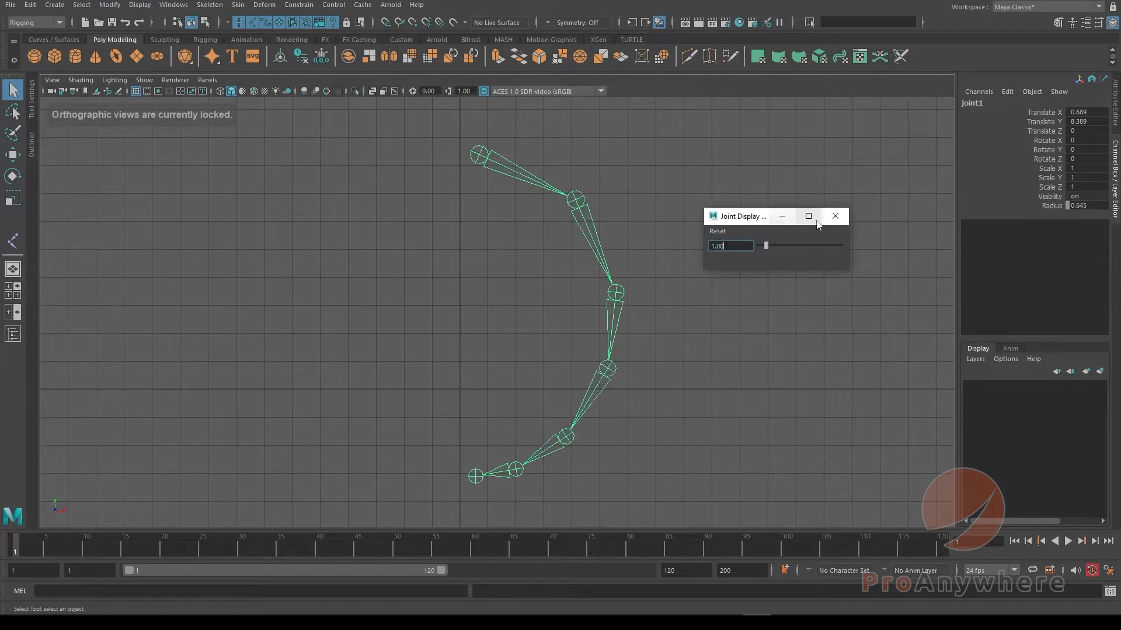
left_click(139, 6)
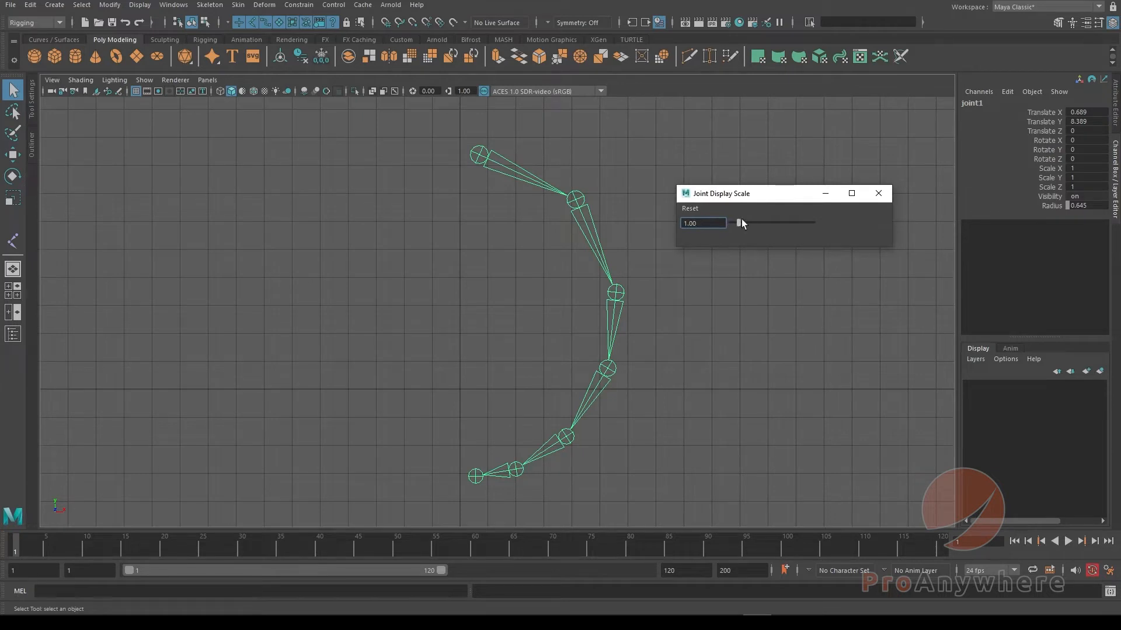
left_click_drag(739, 223, 741, 223)
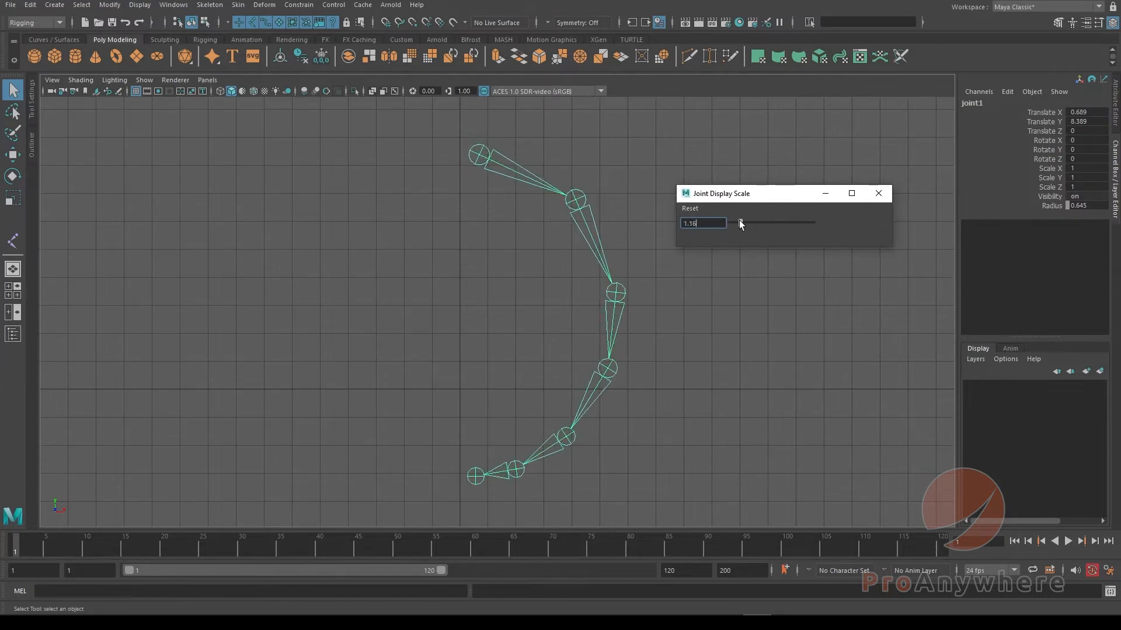
left_click_drag(739, 222, 751, 223)
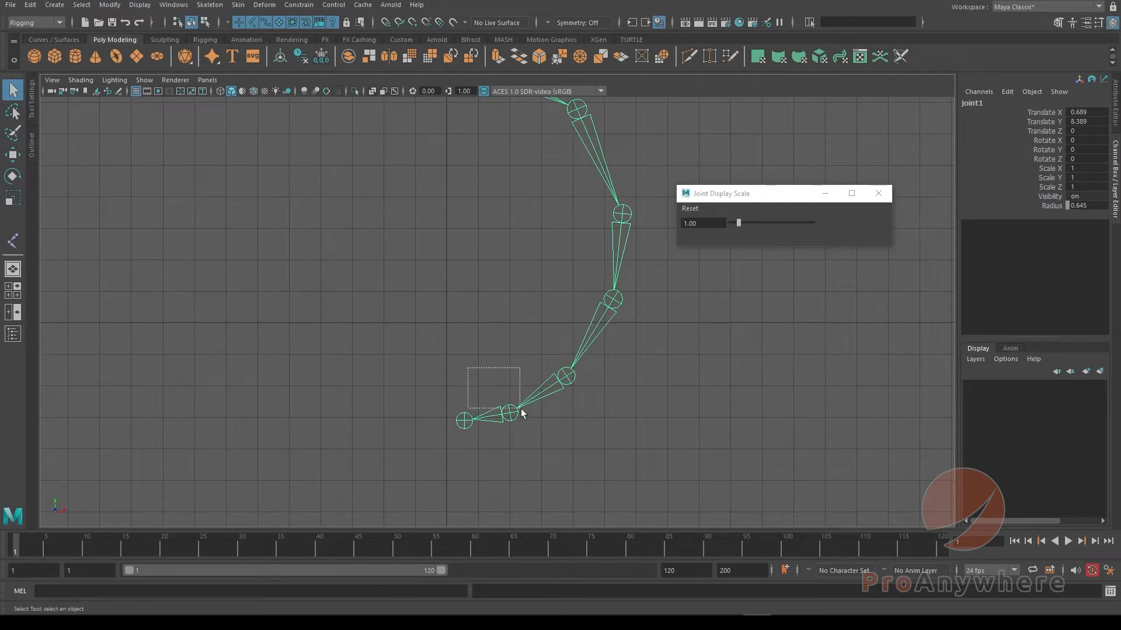
- Select the lower joints of the chain to reduce their radius to 0.114
left_click(398, 331)
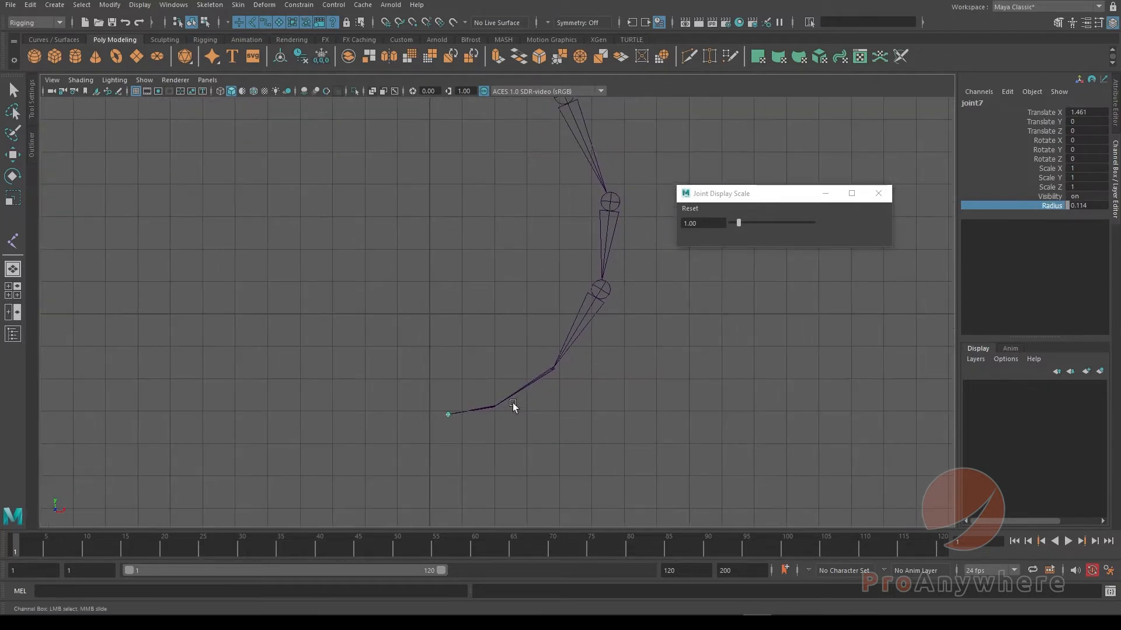
mouse_move(609, 336)
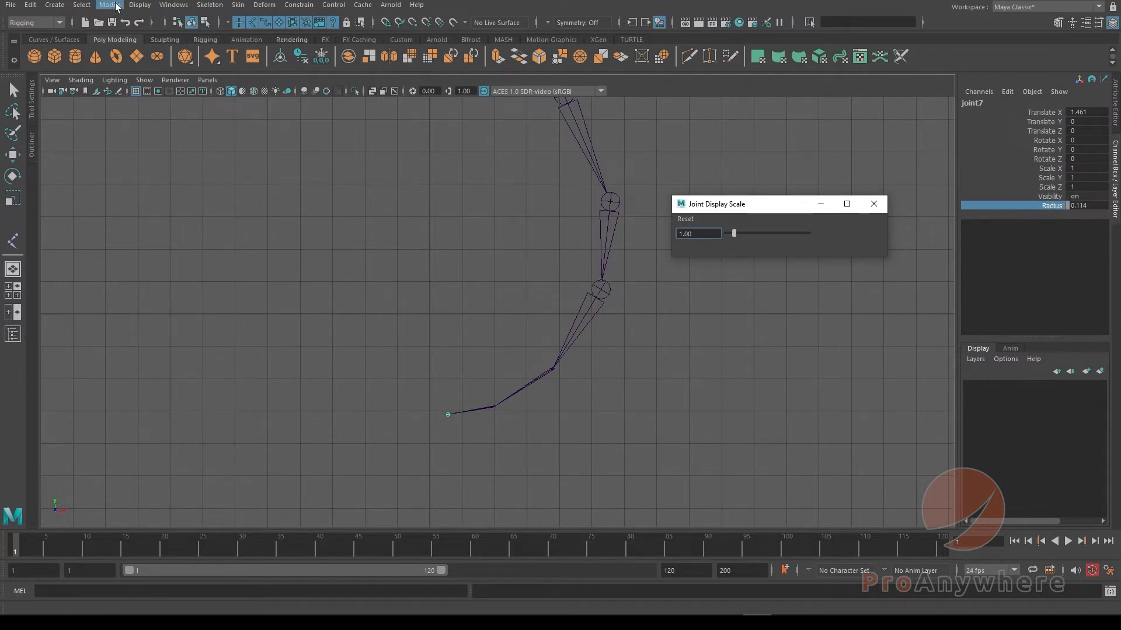
- Drag the Joint Display Scale up to about 6.8, then back down to 3.39
left_click(139, 5)
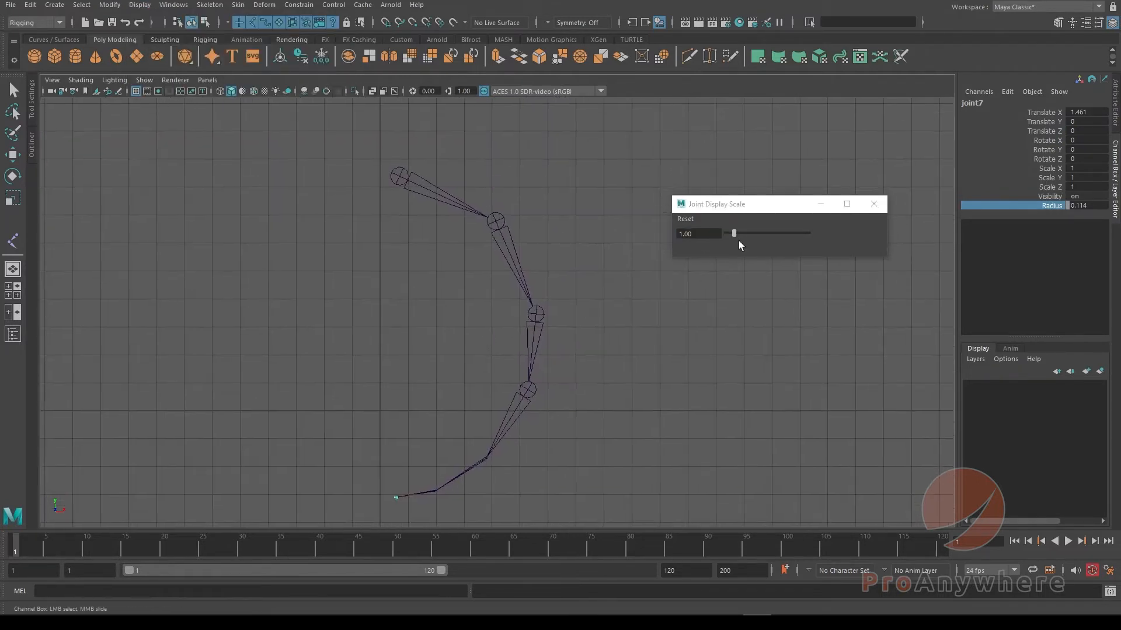
left_click_drag(732, 233, 749, 233)
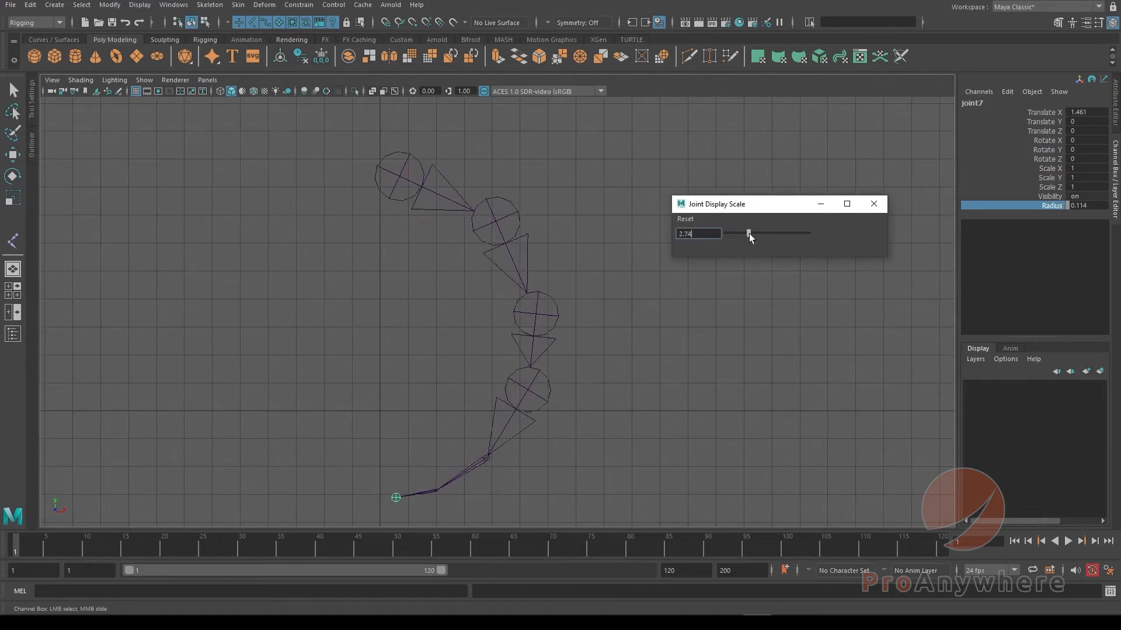
left_click_drag(749, 234, 782, 234)
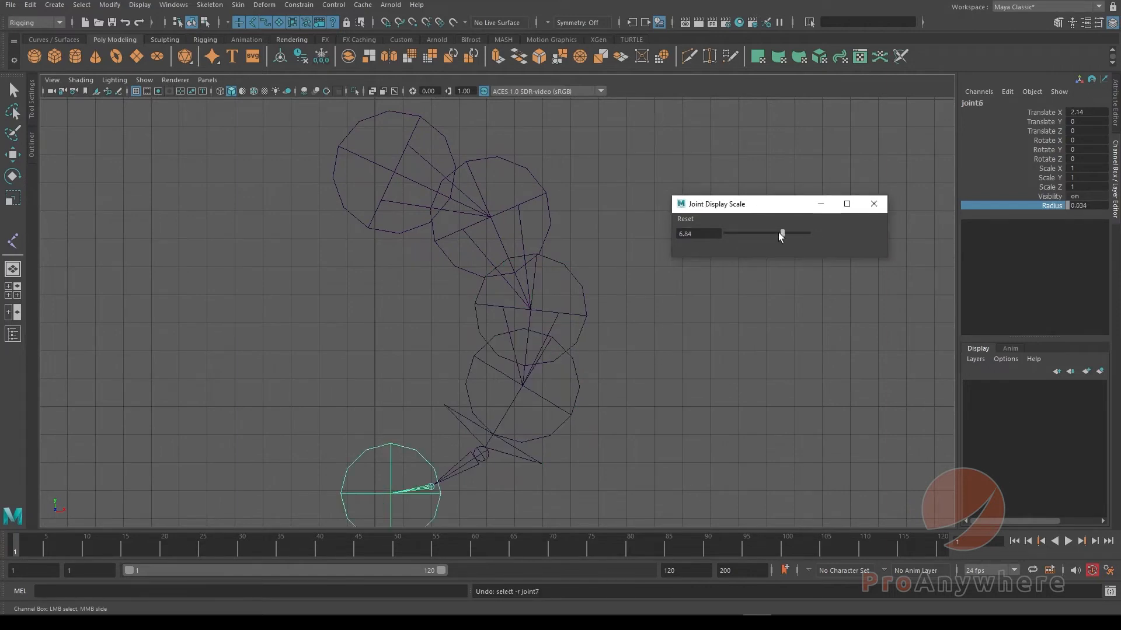
left_click_drag(781, 233, 752, 233)
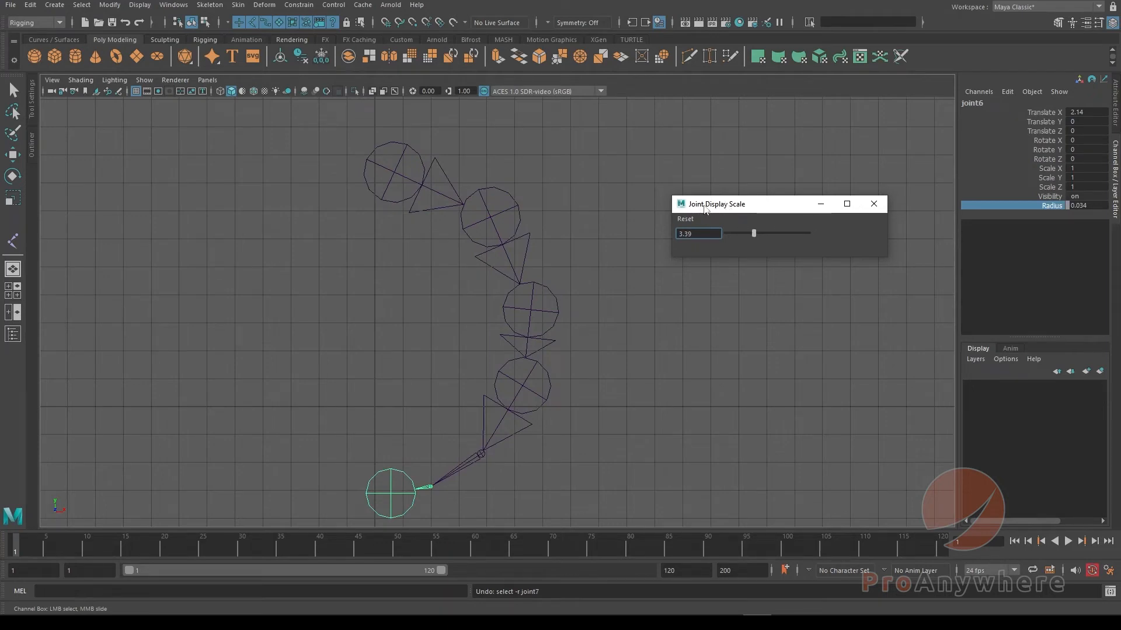
left_click(139, 4)
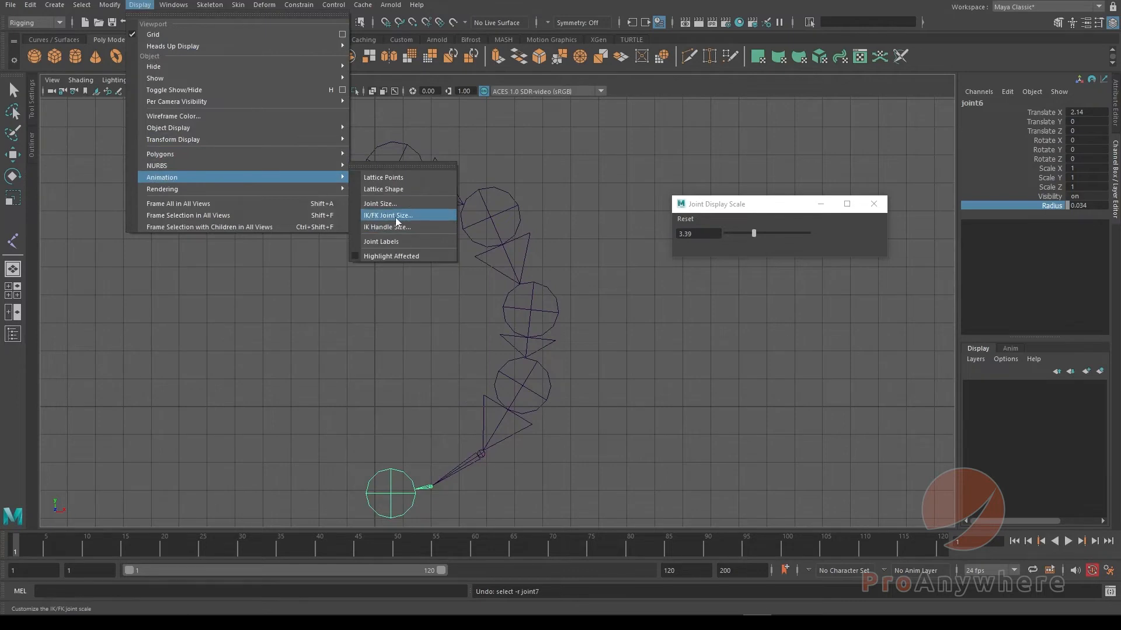
- Dismiss the Display menu and select joint7, whose radius reads 0.524
left_click(389, 215)
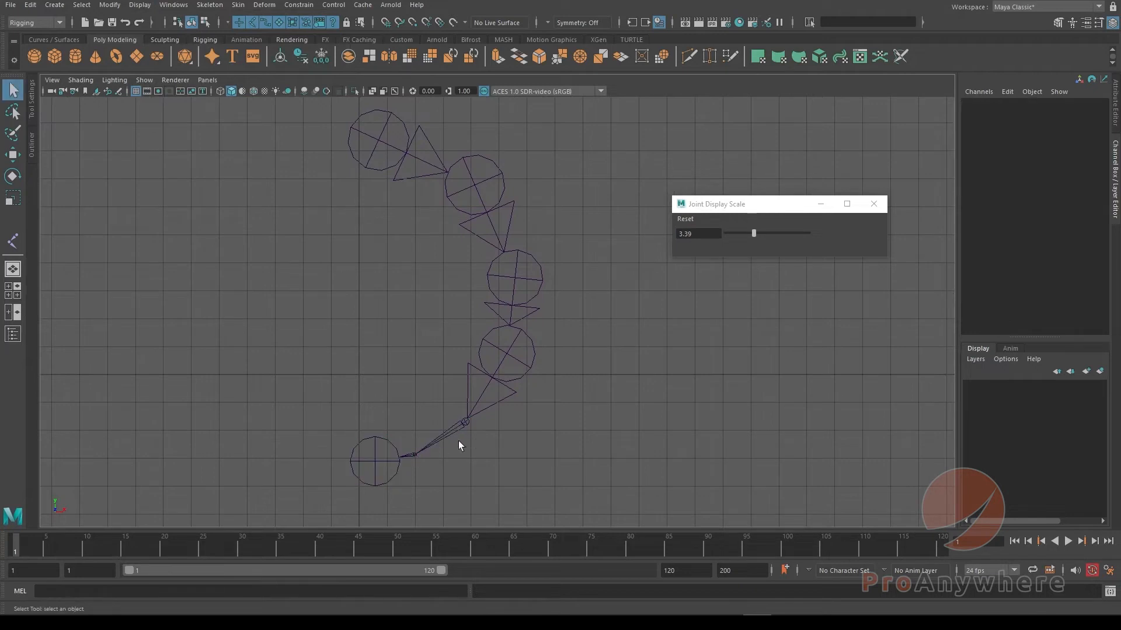
left_click(375, 460)
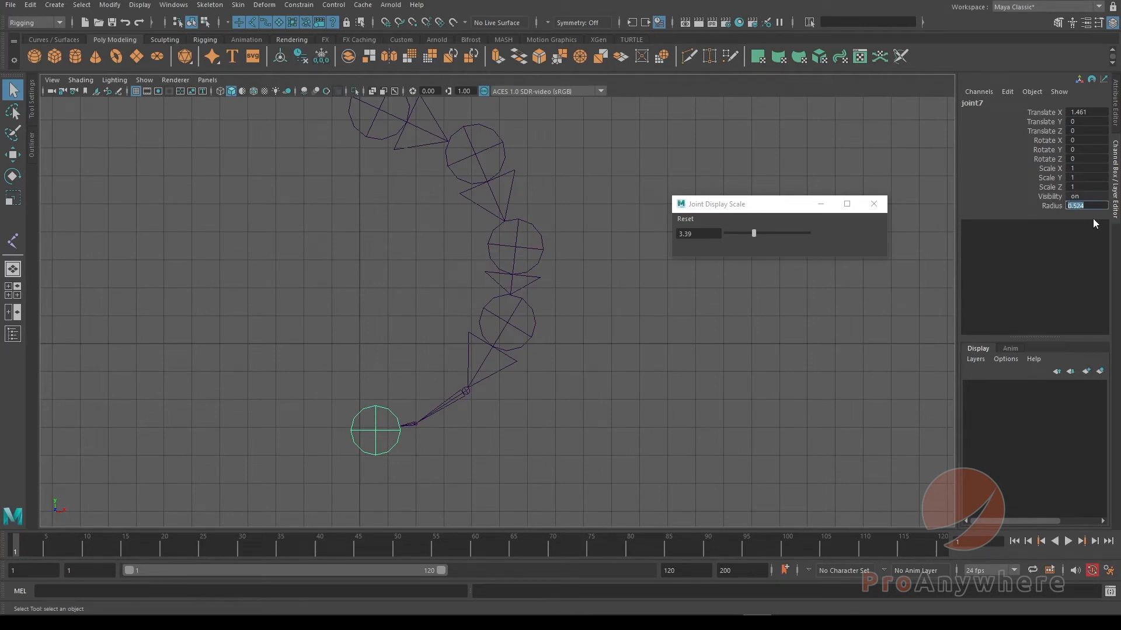
- Enter 0.2 then 1 for joint7's Radius, resetting Joint Display Scale to 1.00
type("0.2")
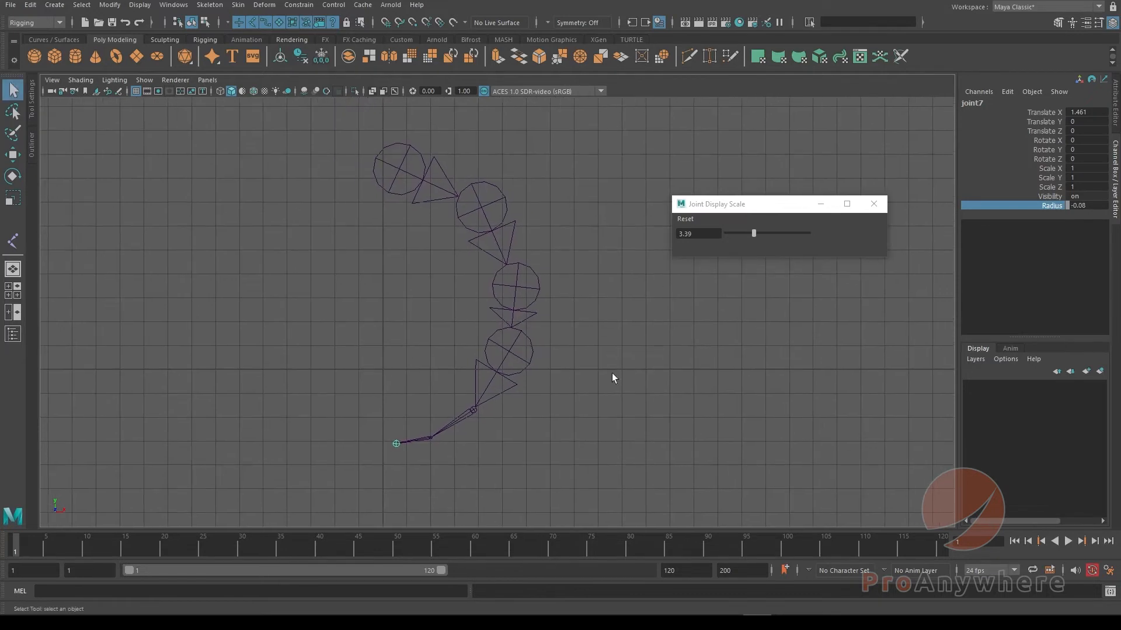
mouse_move(609, 398)
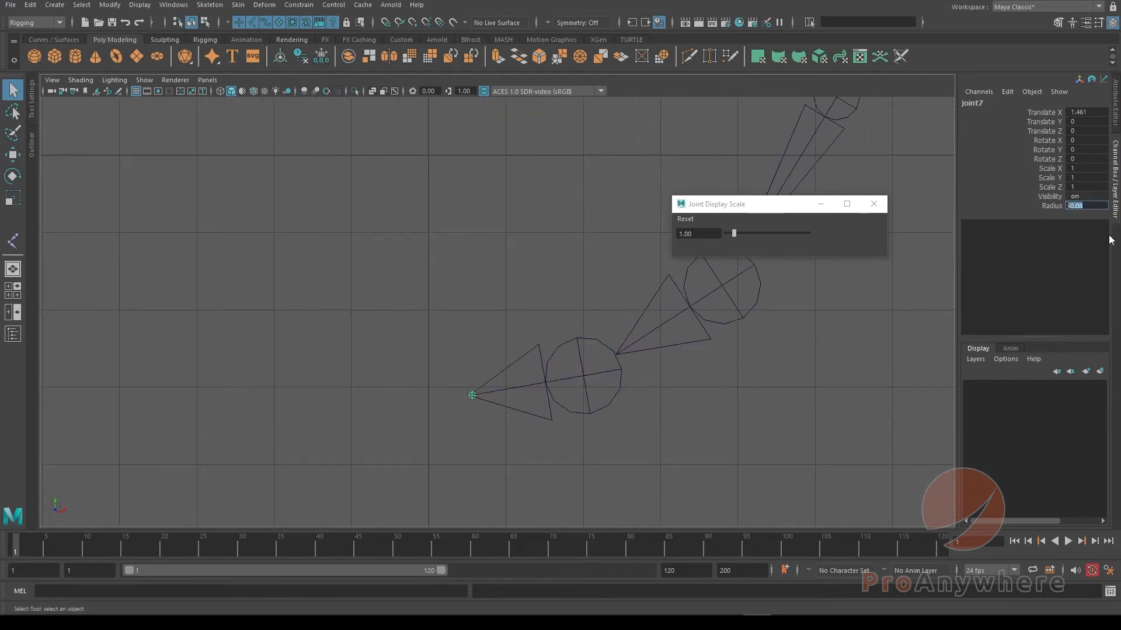
type("1")
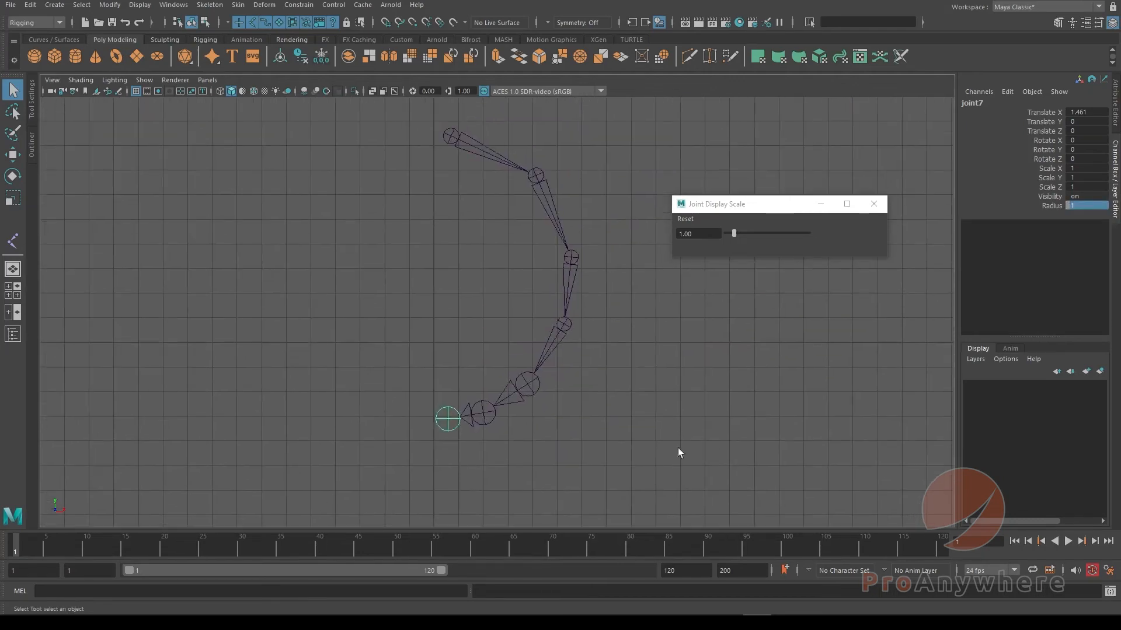